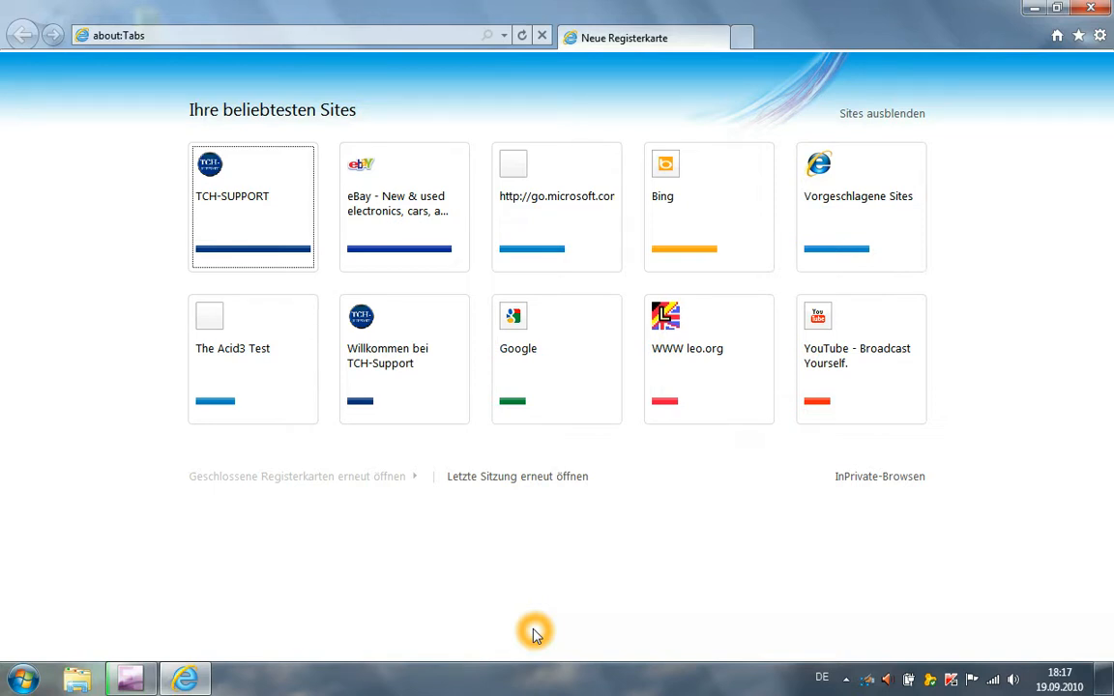
mouse_move(307, 232)
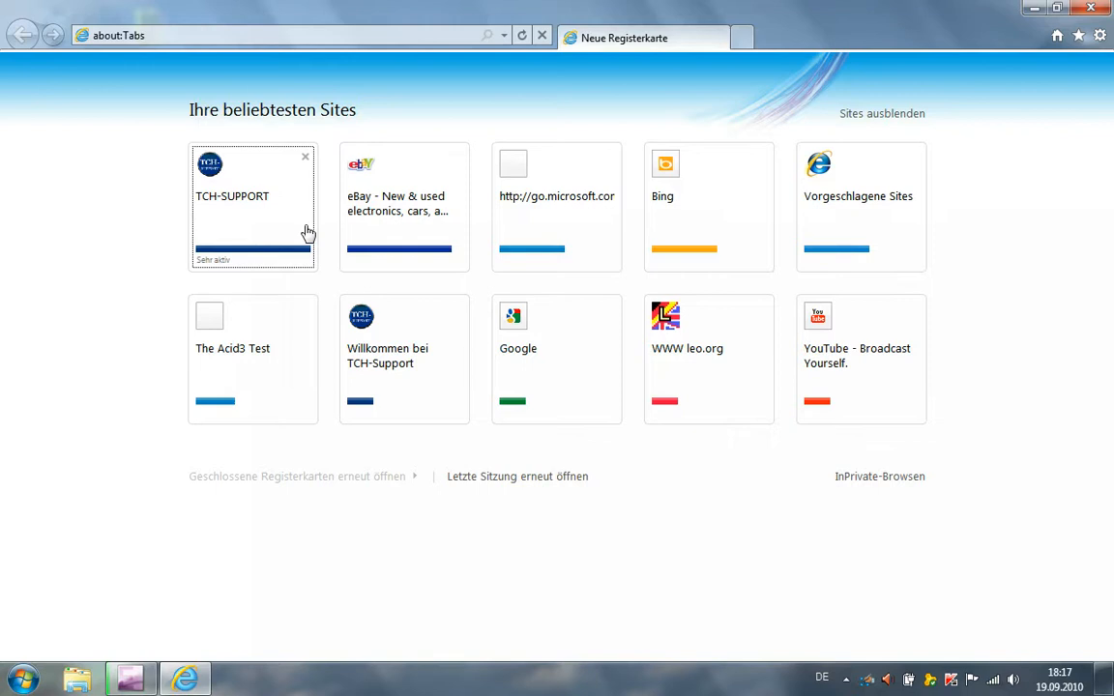
mouse_move(399, 242)
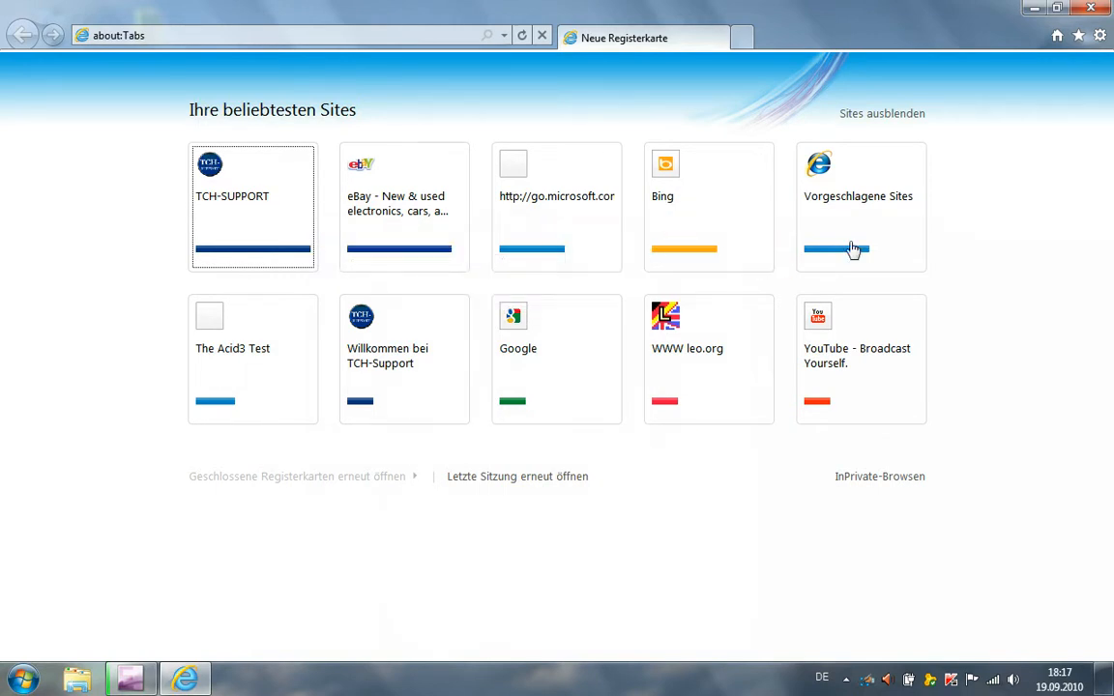
mouse_move(604, 333)
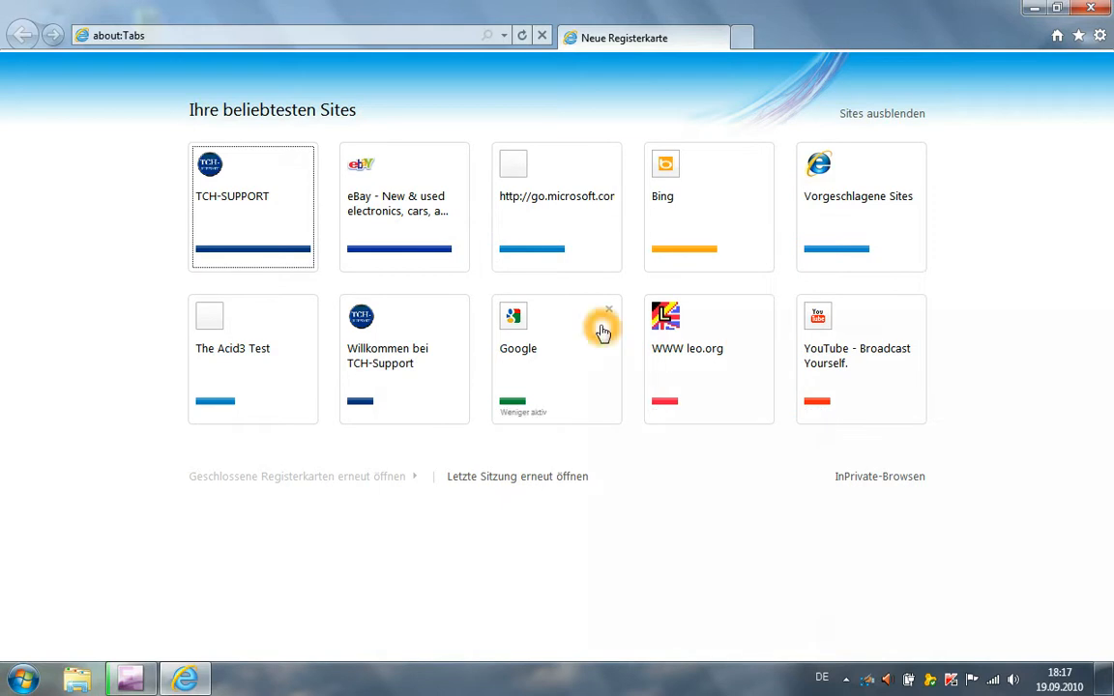
mouse_move(287, 263)
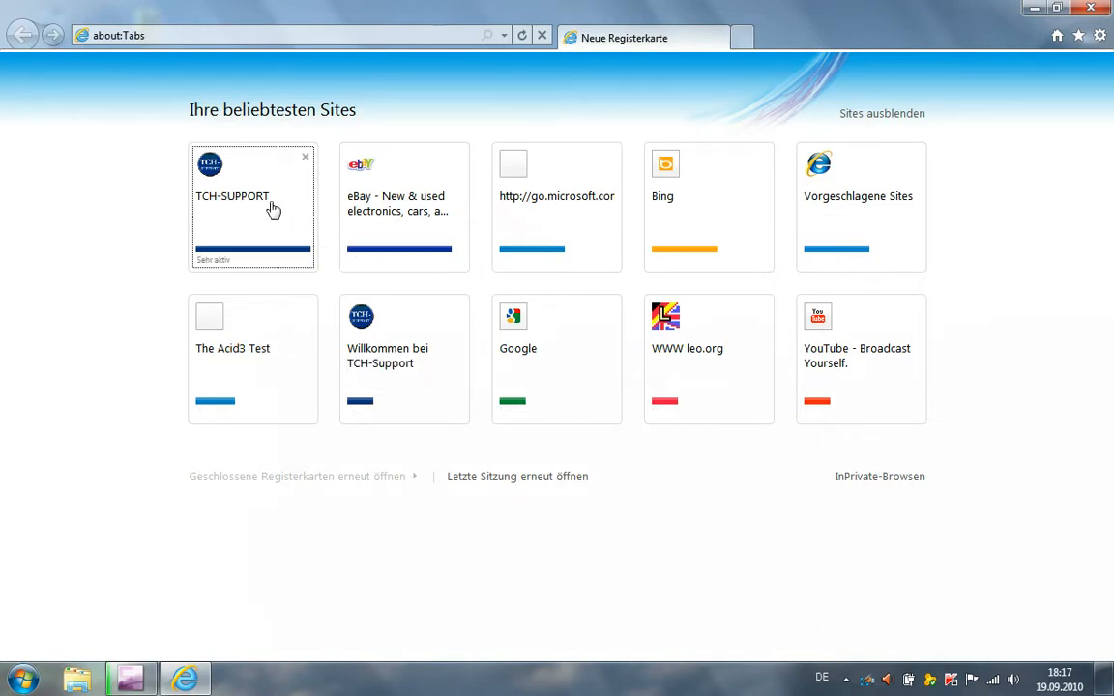
mouse_move(843, 365)
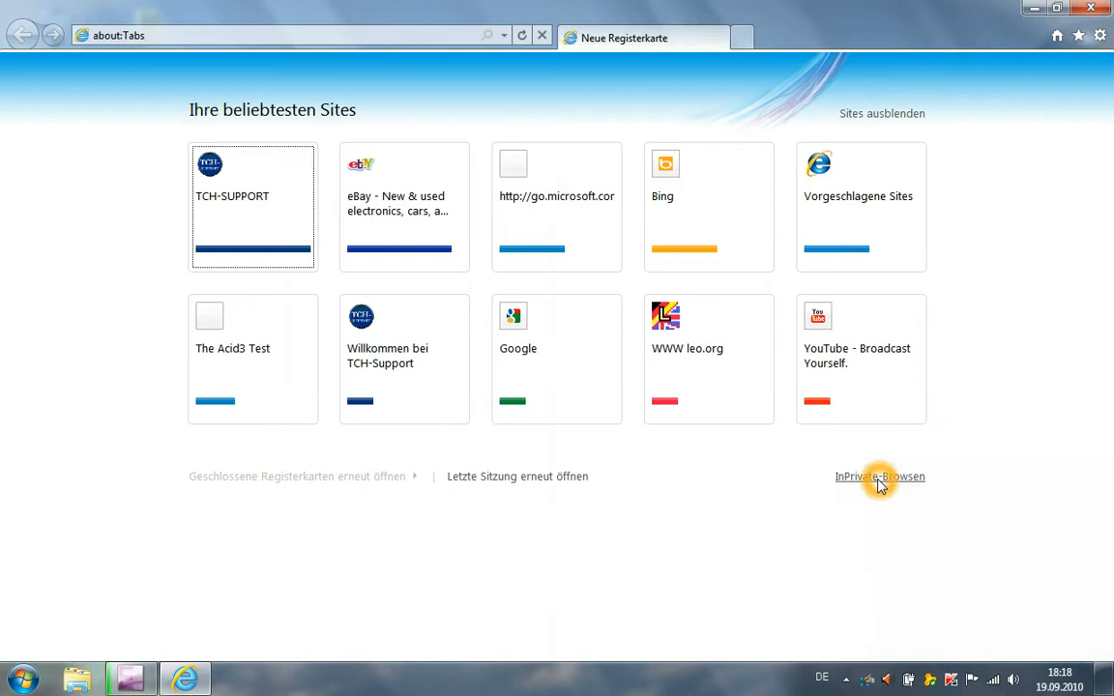
mouse_move(474, 481)
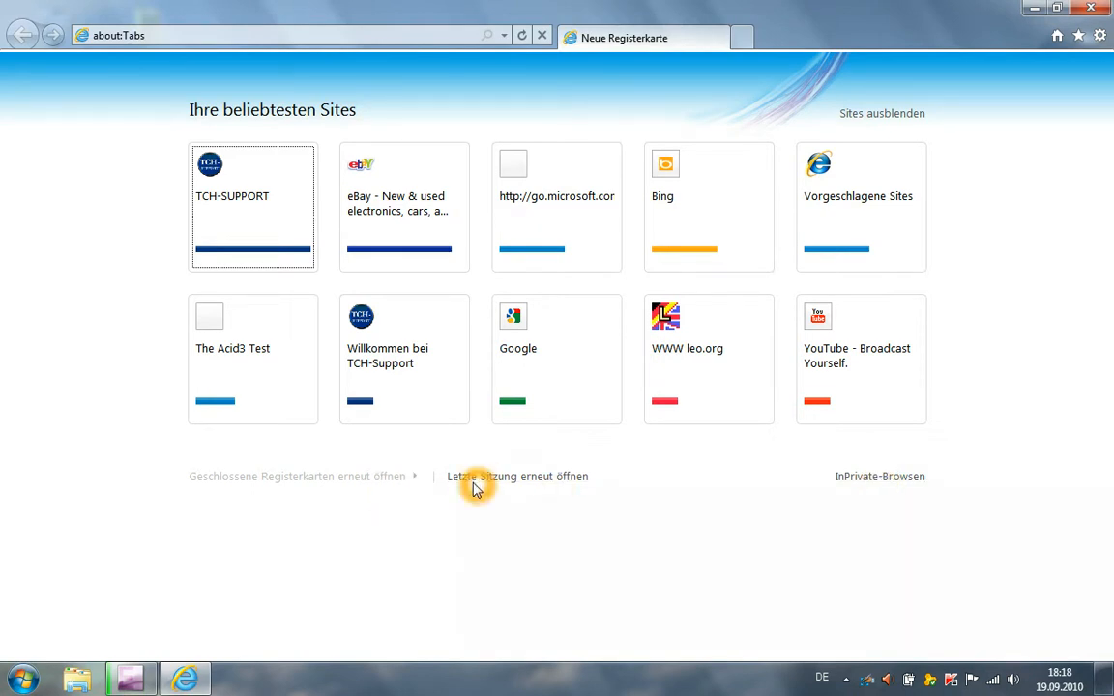
mouse_move(377, 286)
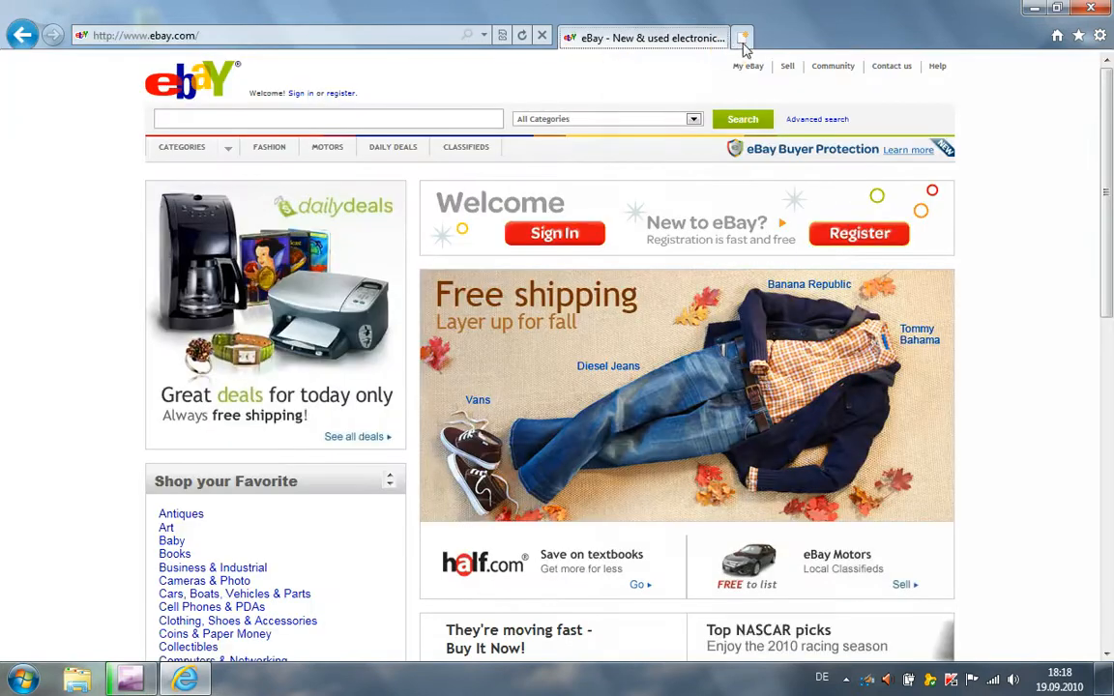
Drag the eBay tab into its own maximised window and pin it to the taskbar
click(743, 36)
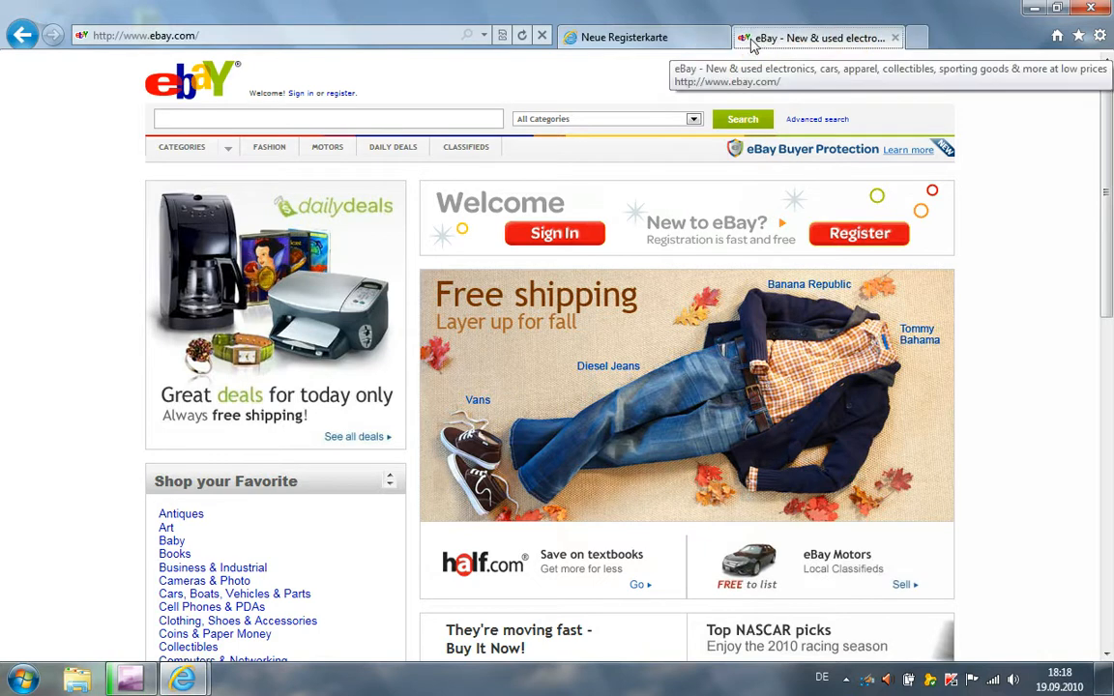
click(623, 36)
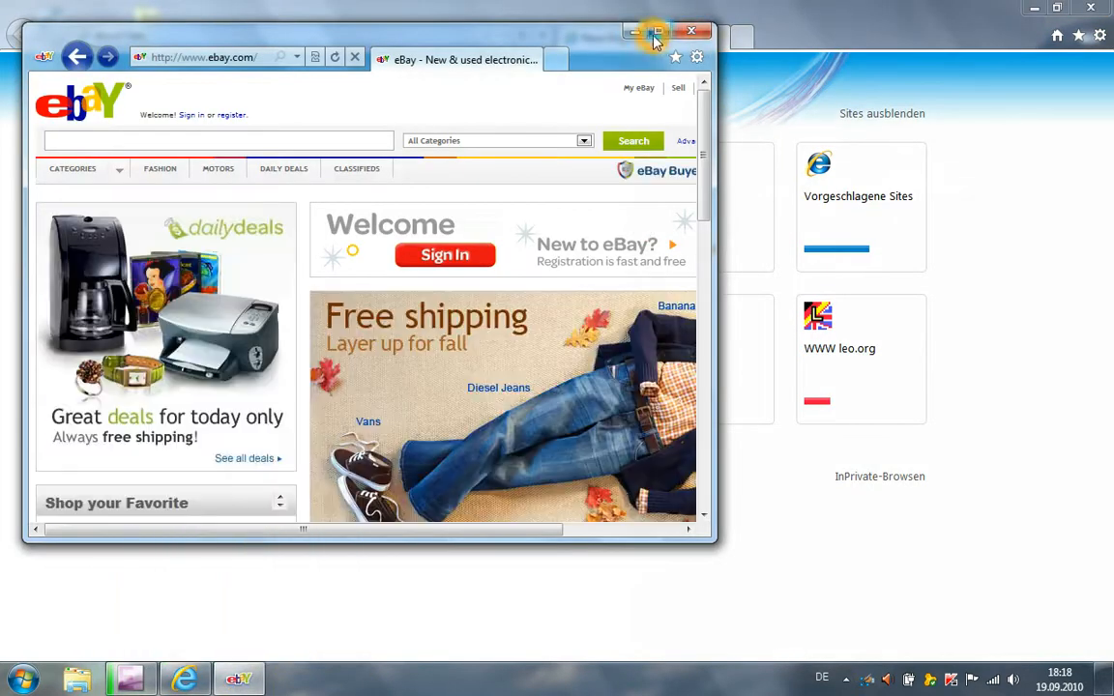
click(671, 31)
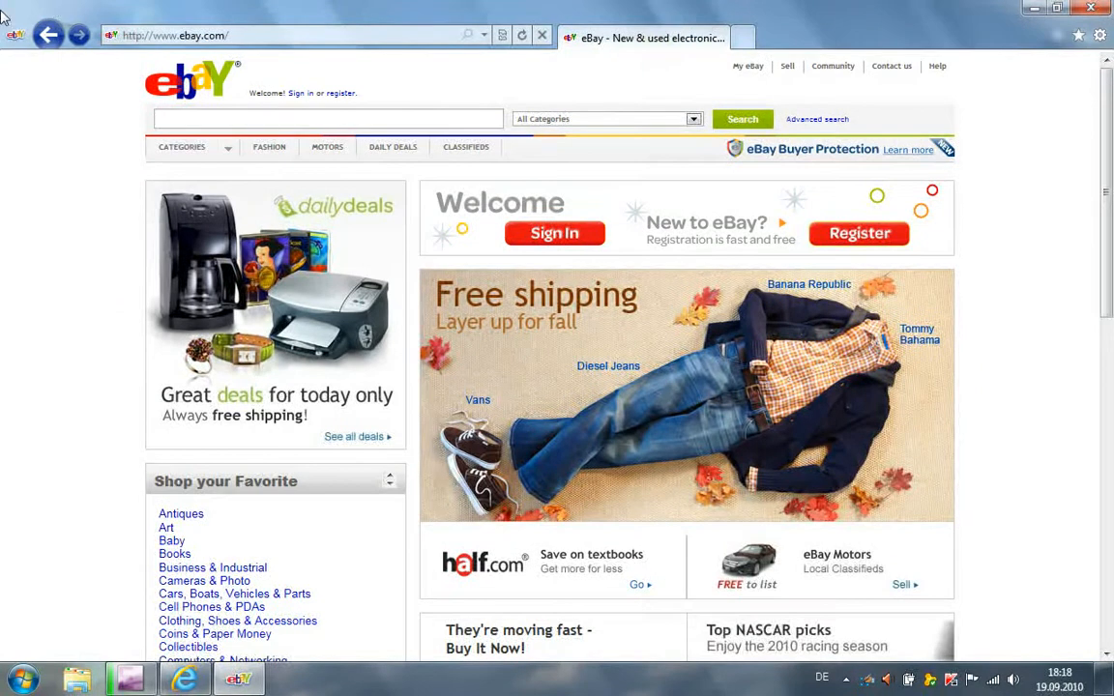
click(327, 118)
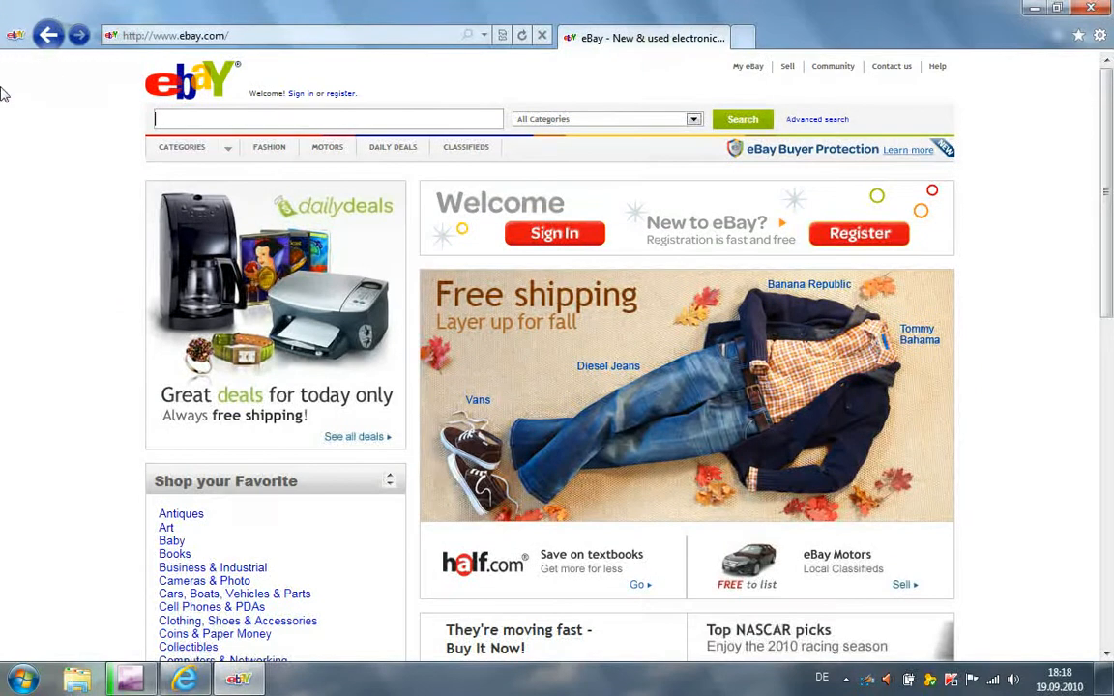
mouse_move(240, 677)
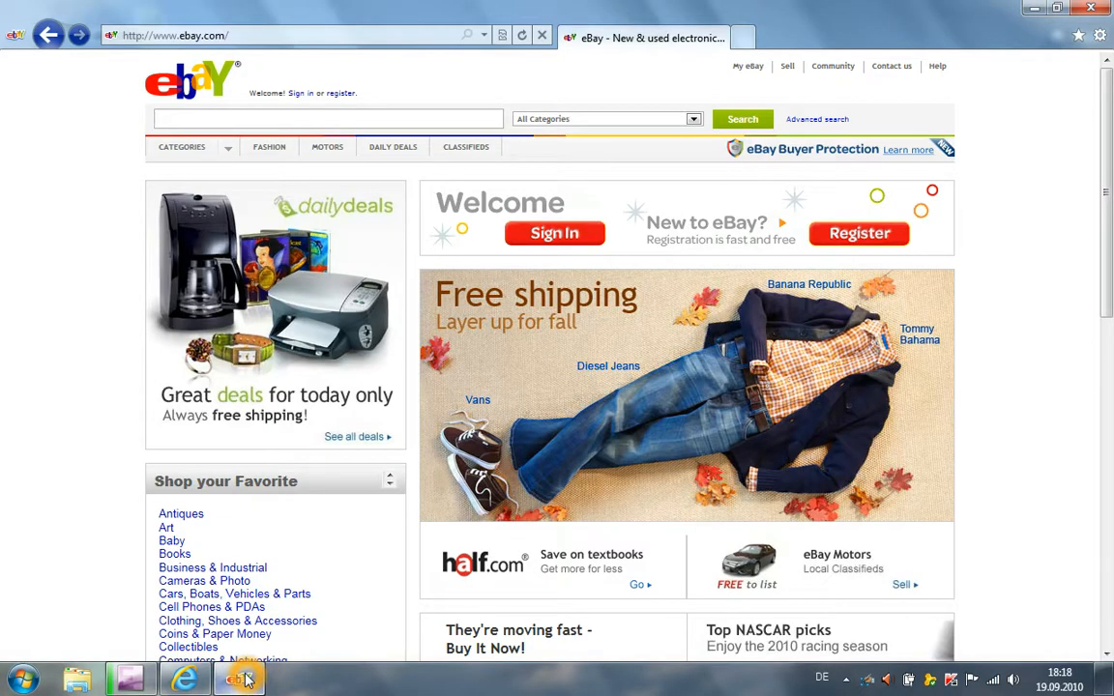
Choose Fashion from the pinned eBay icon's jump list of site tasks
right_click(239, 679)
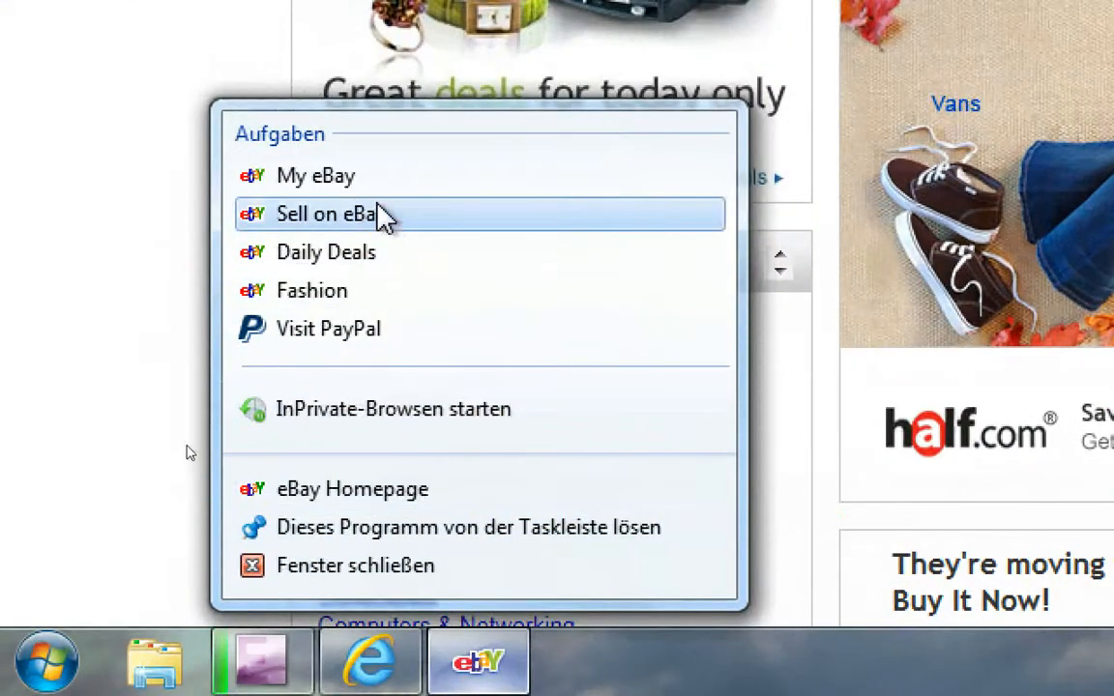
mouse_move(390, 290)
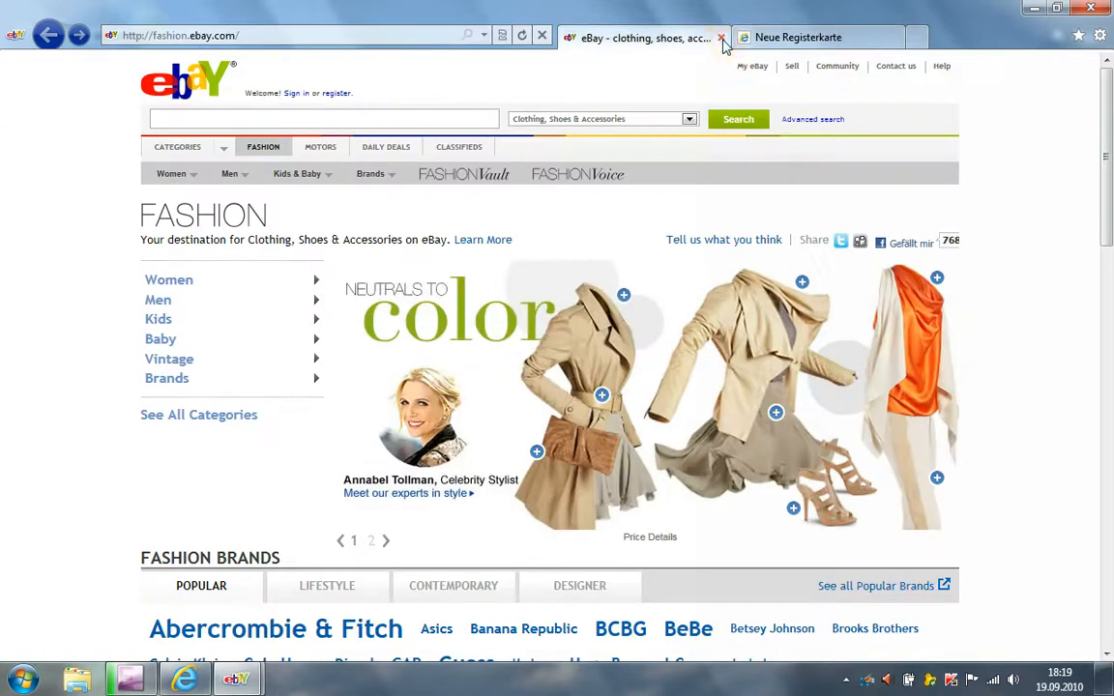
Close the eBay Fashion page and show the pinned eBay icon's jump list again
click(719, 38)
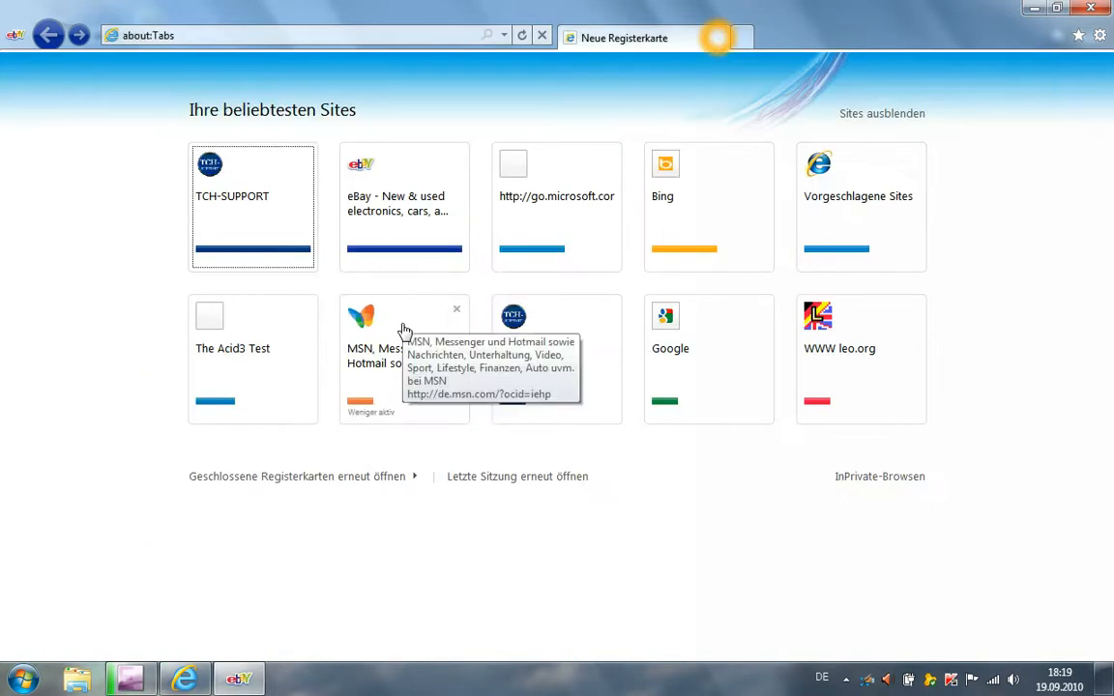
mouse_move(240, 677)
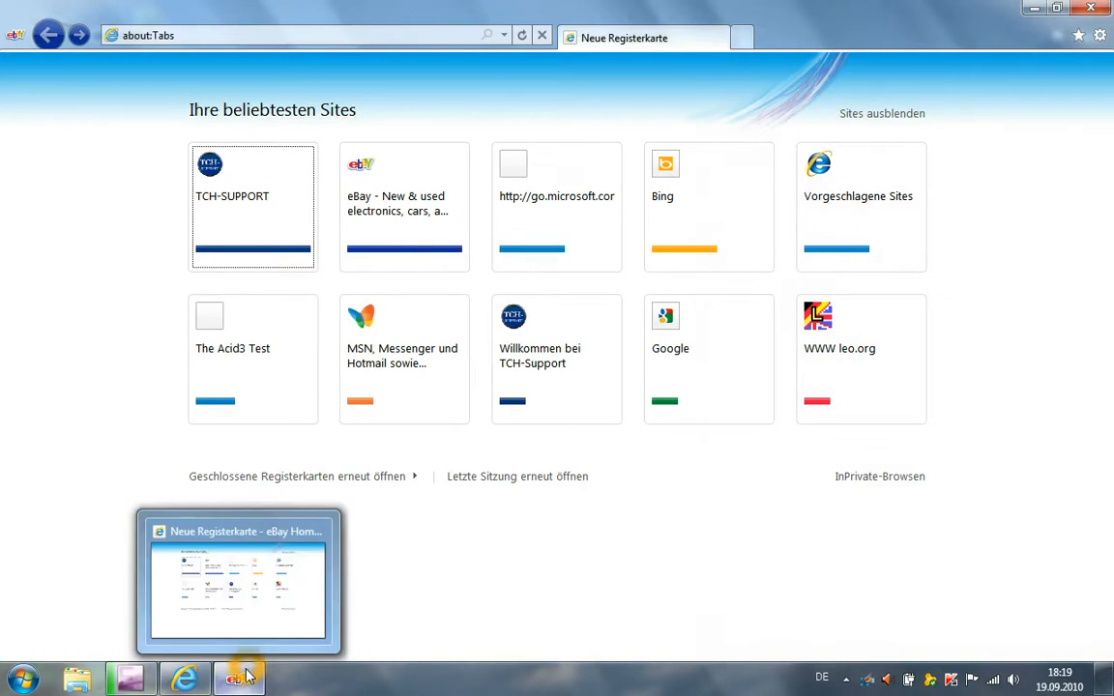
mouse_move(269, 679)
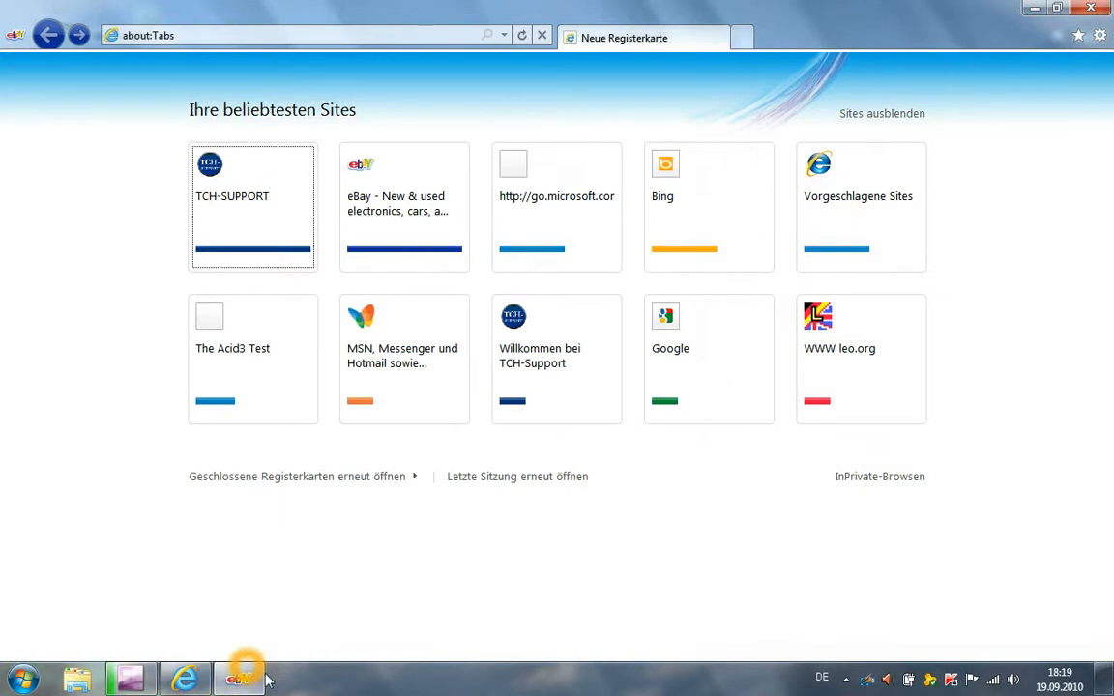
right_click(240, 677)
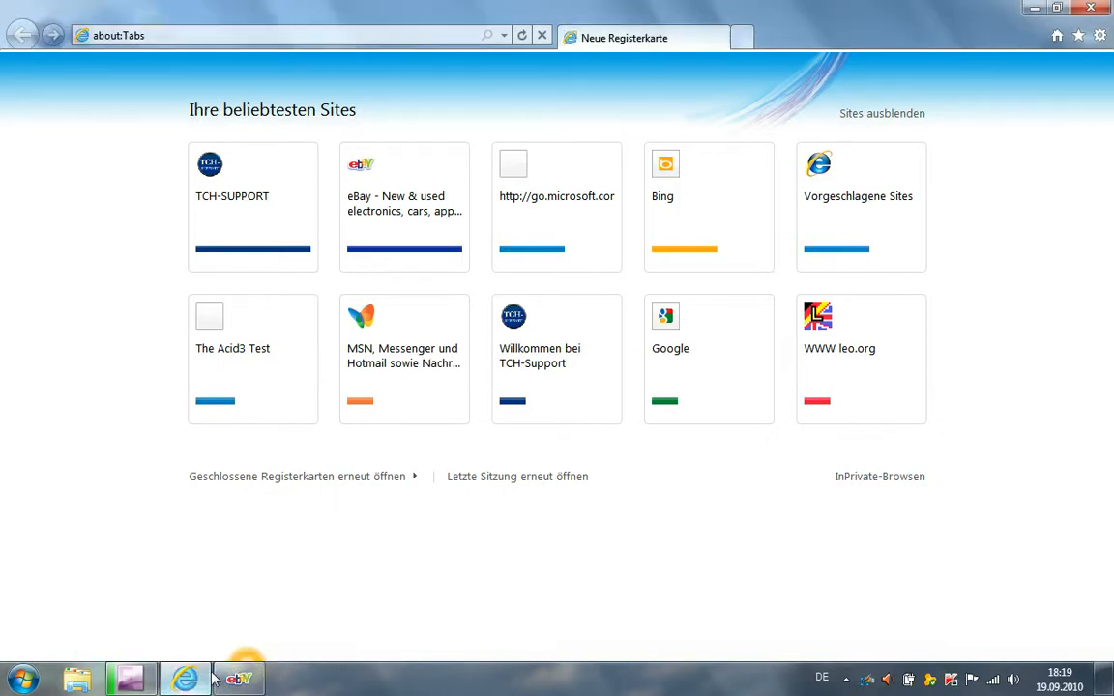
right_click(240, 677)
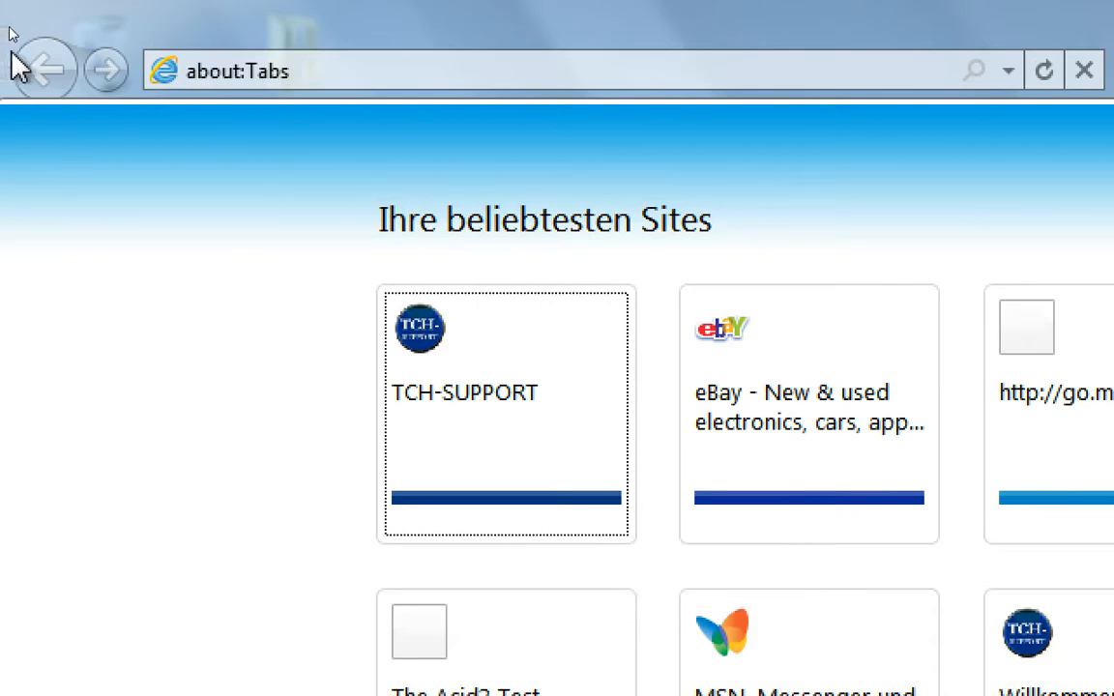
mouse_move(553, 180)
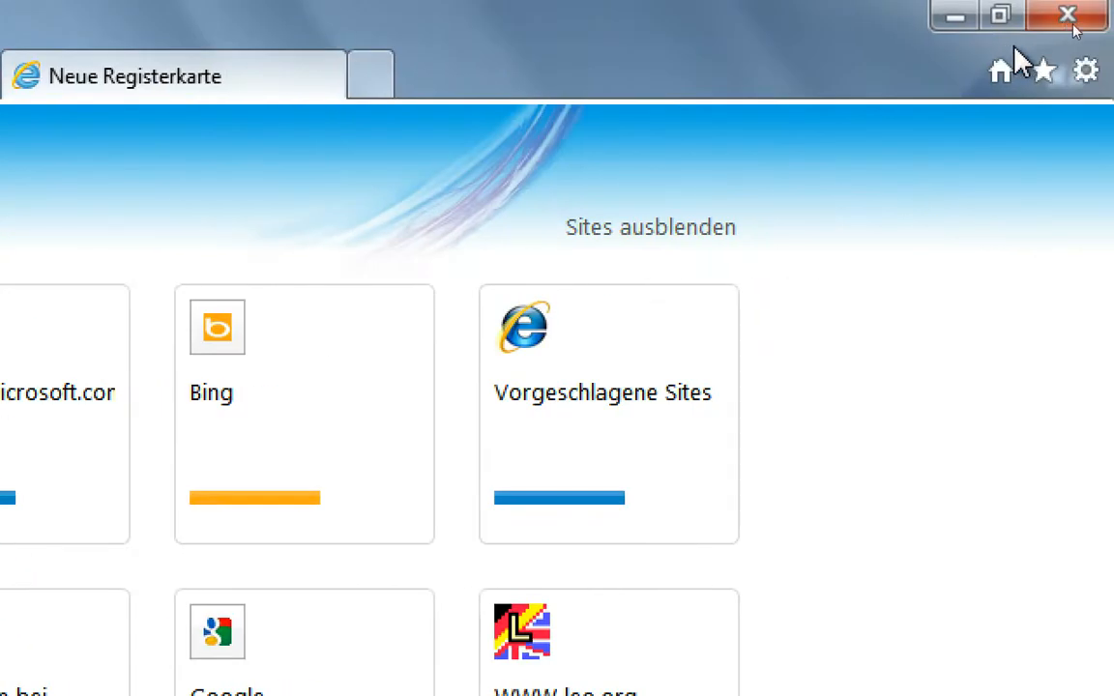
mouse_move(1000, 70)
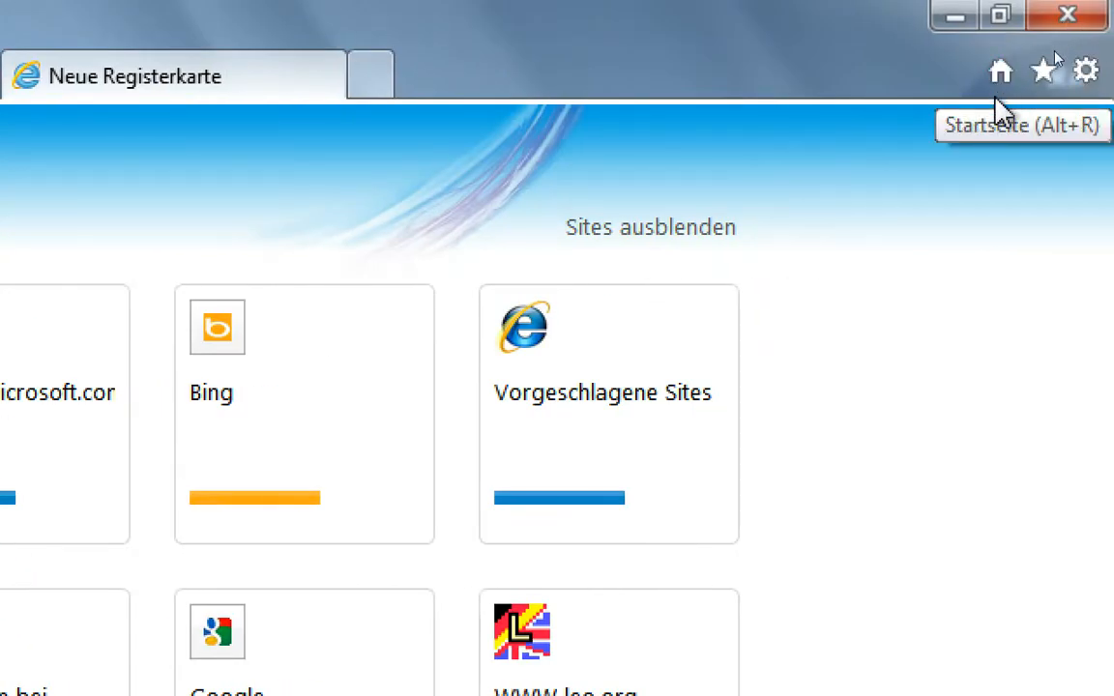
mouse_move(1044, 70)
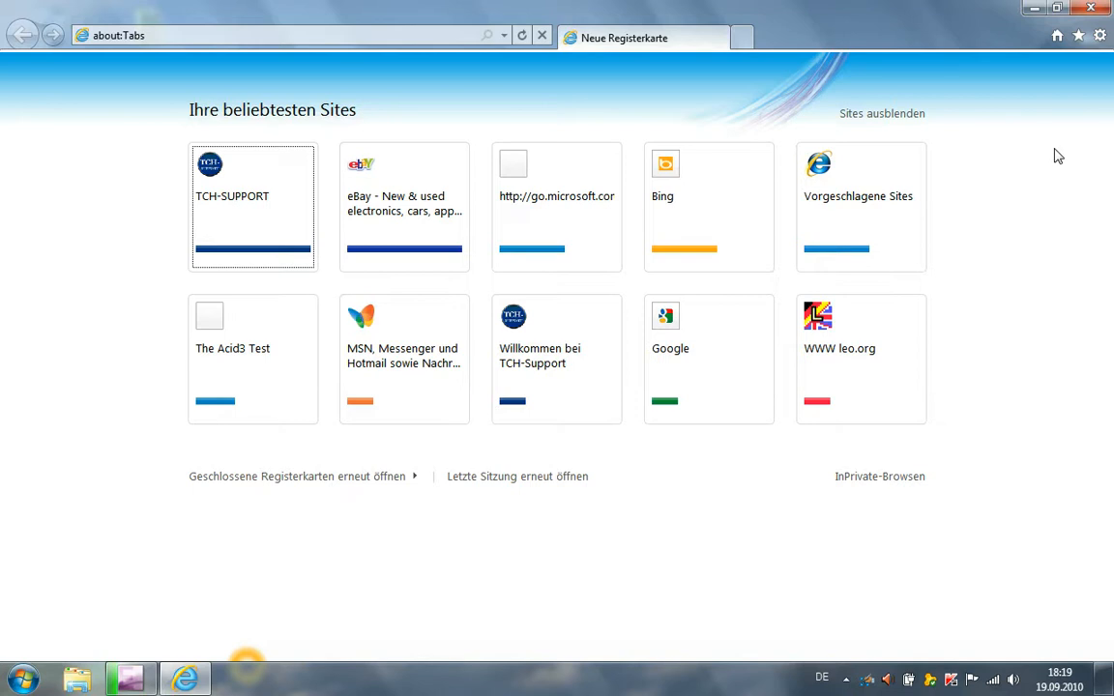
mouse_move(827, 8)
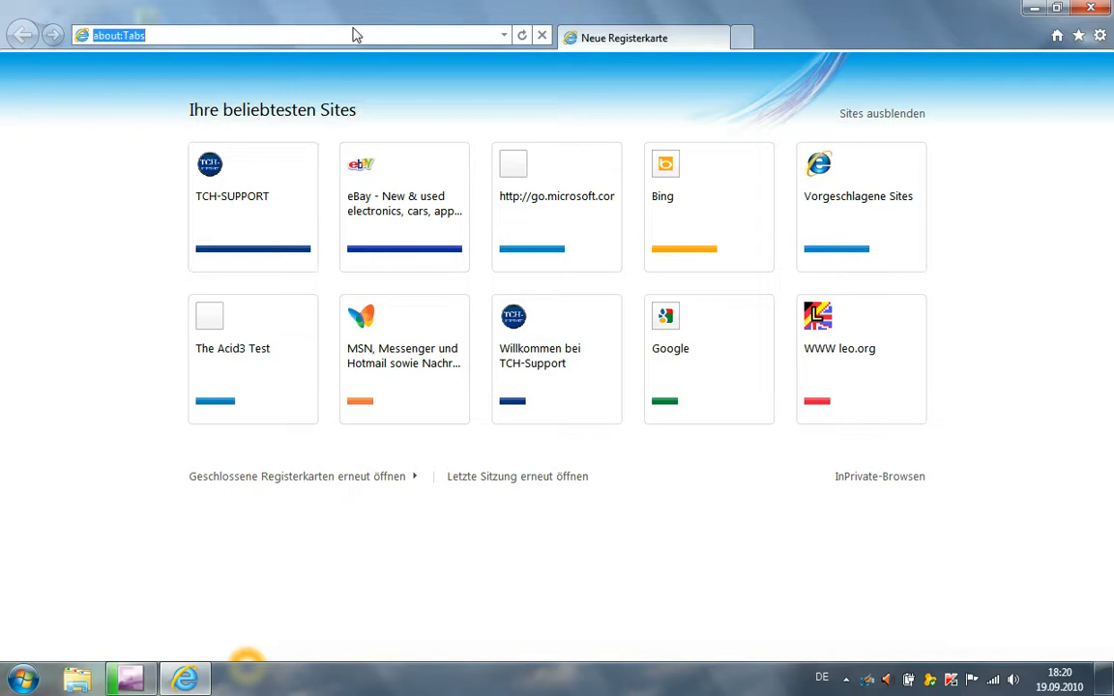
mouse_move(267, 139)
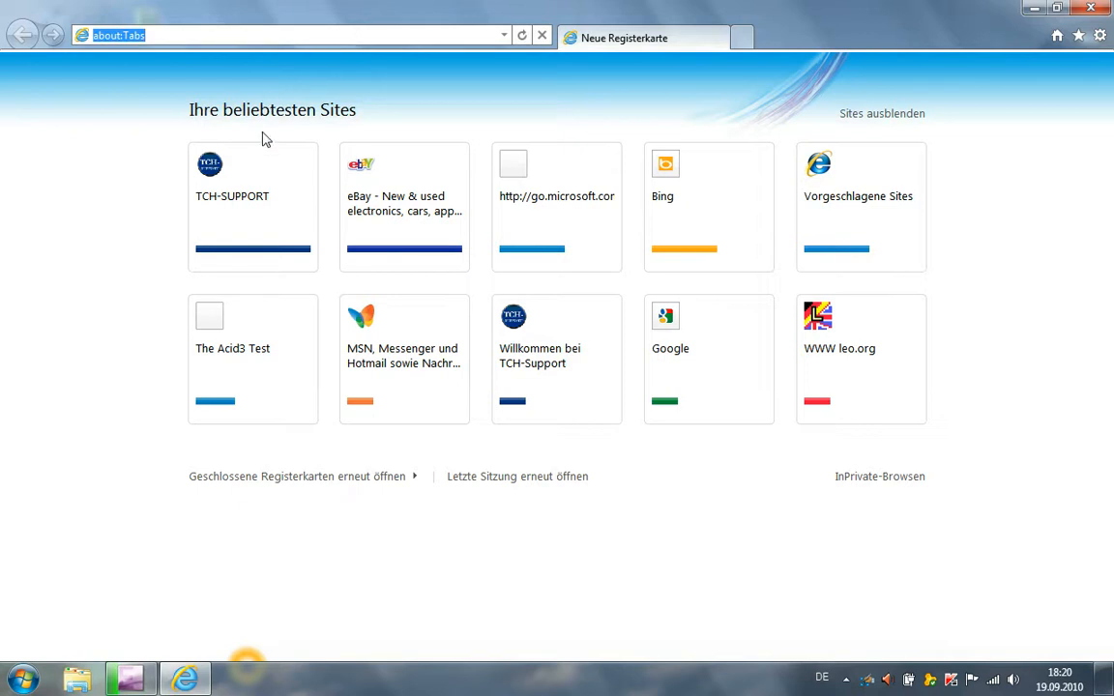
mouse_move(232, 197)
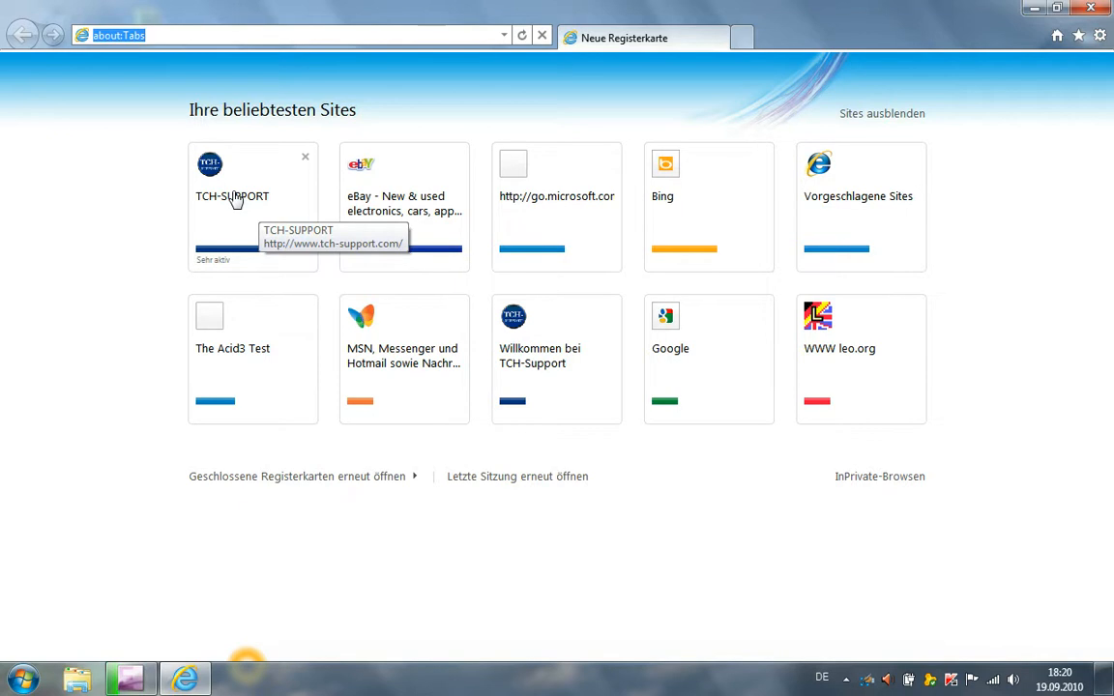
mouse_move(238, 205)
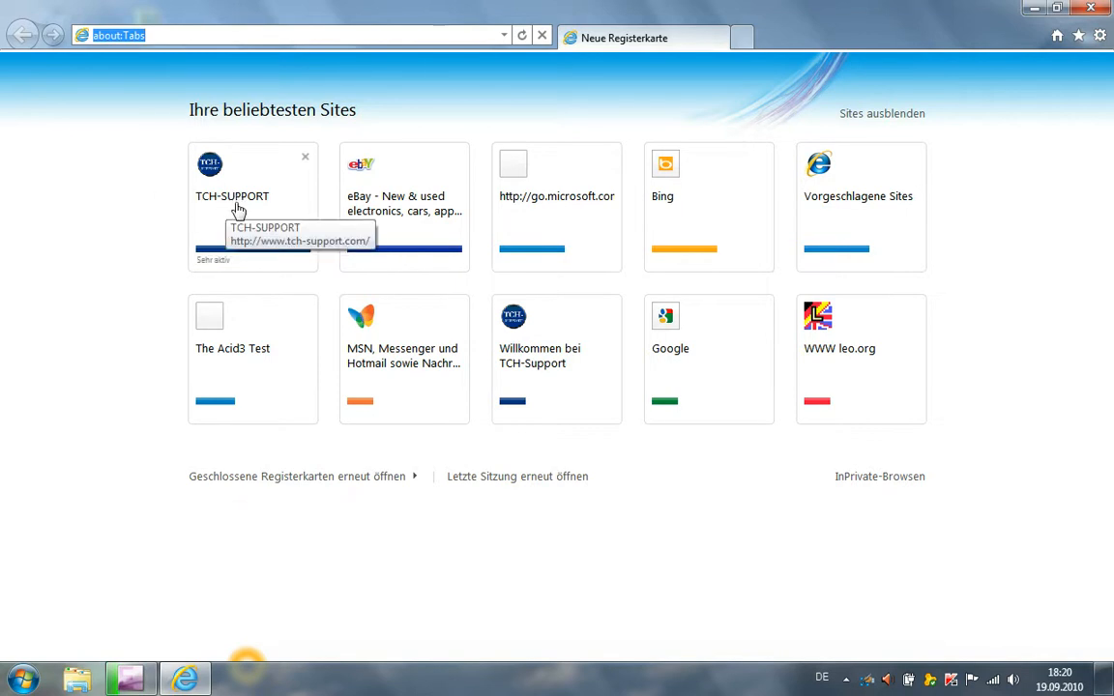
click(233, 194)
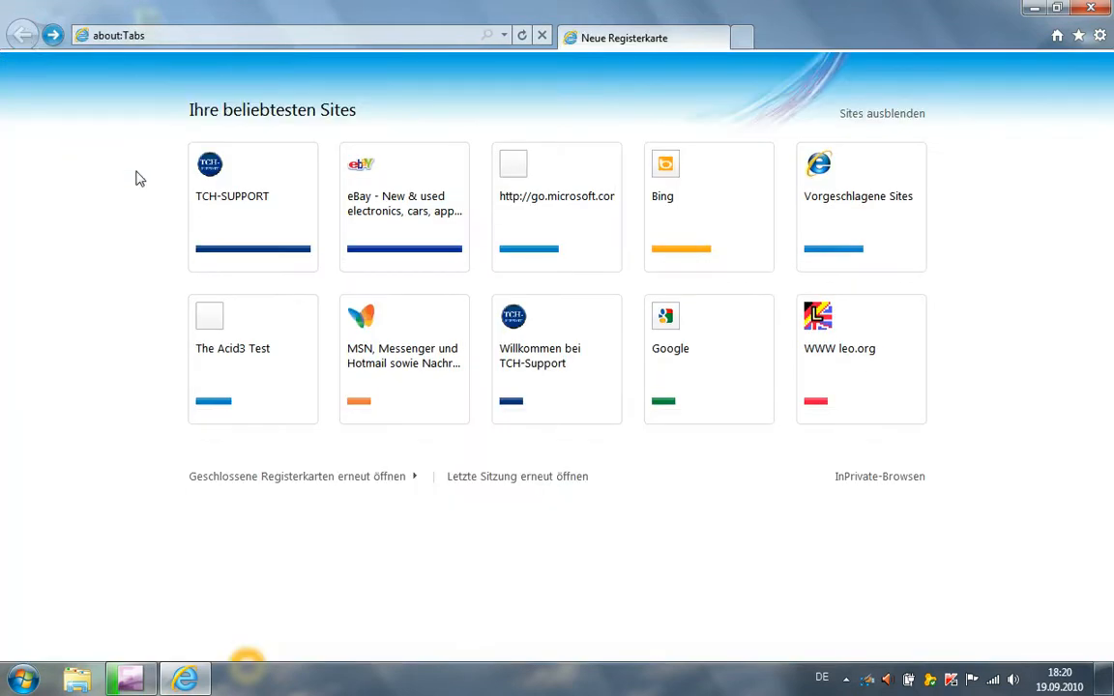
mouse_move(1041, 306)
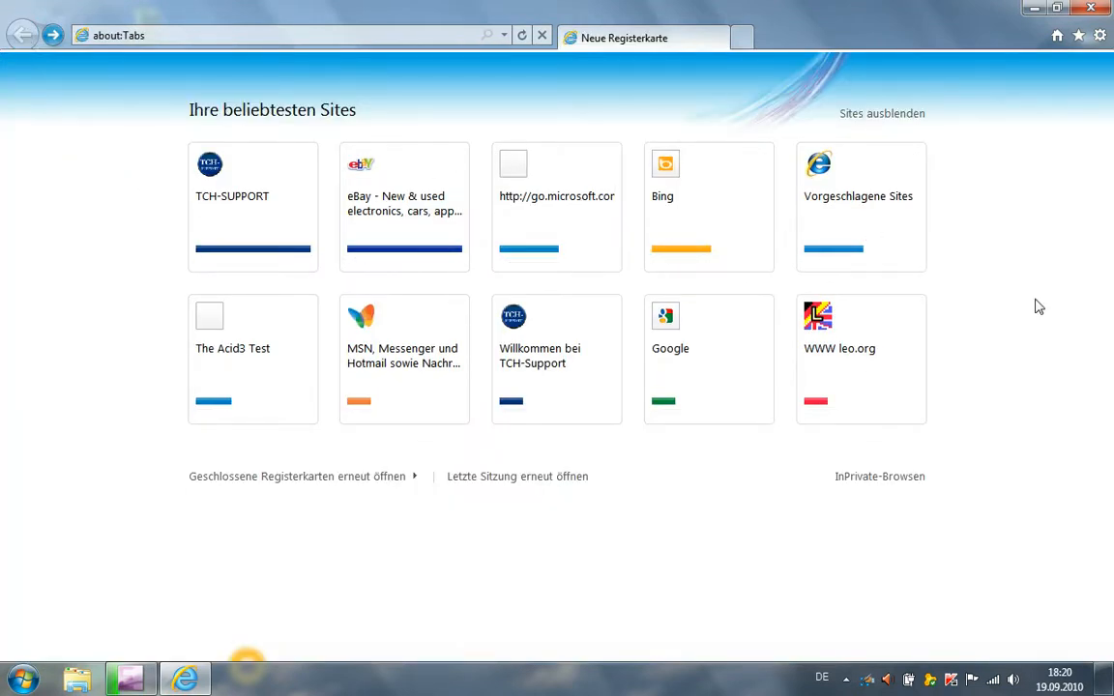
mouse_move(252, 205)
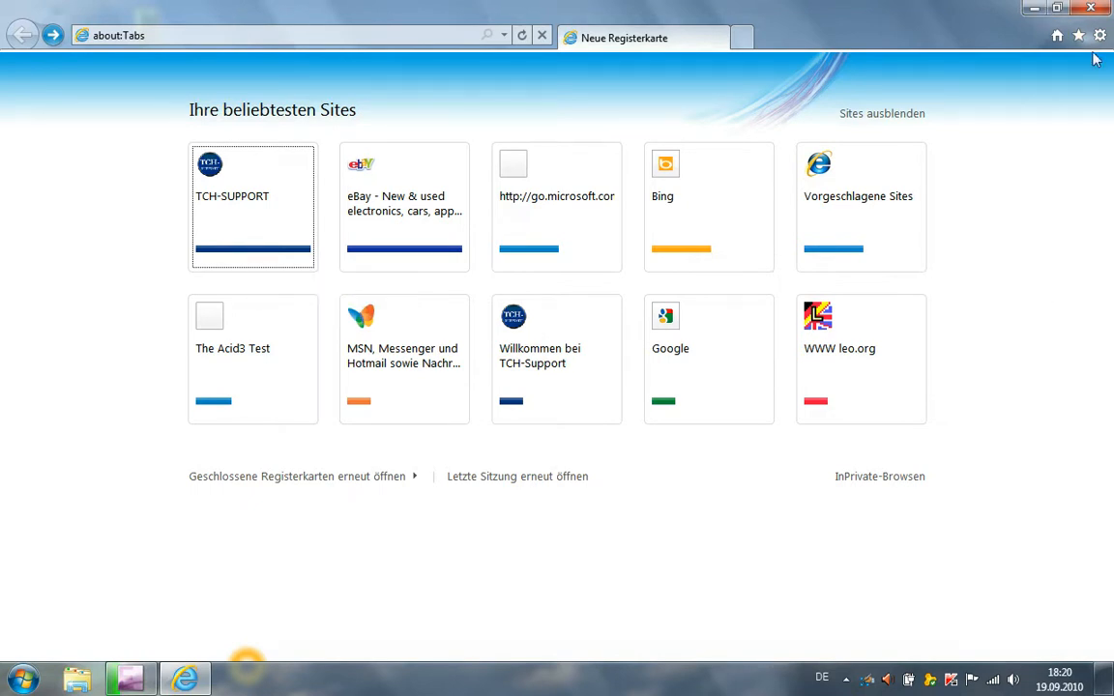
click(1099, 35)
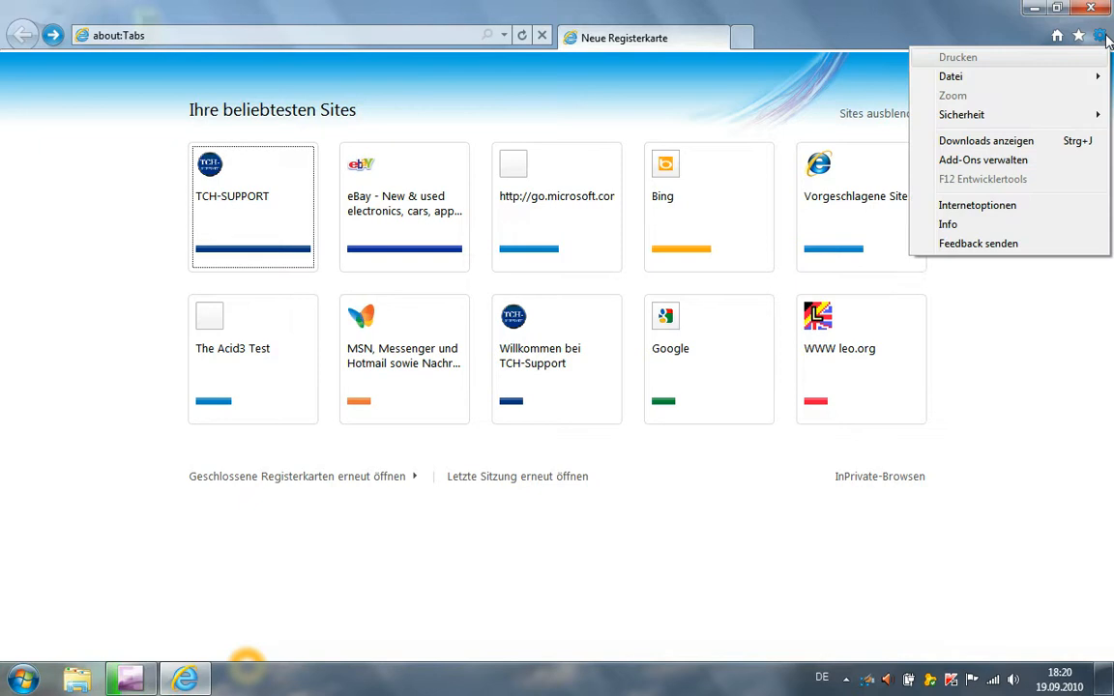
mouse_move(987, 139)
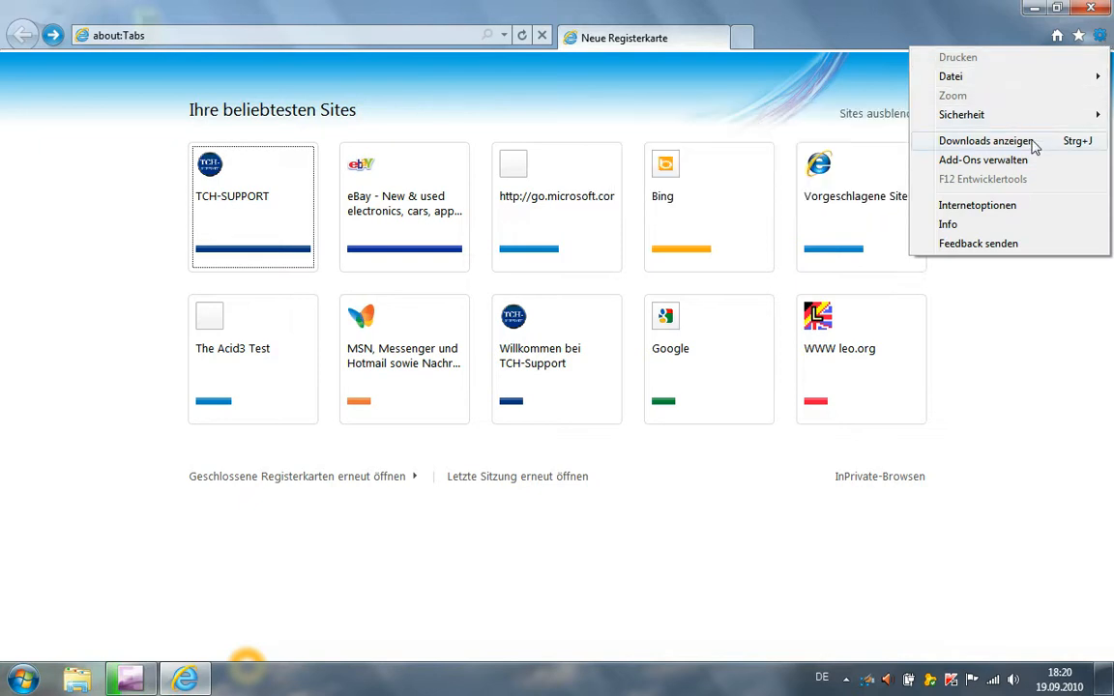
click(987, 139)
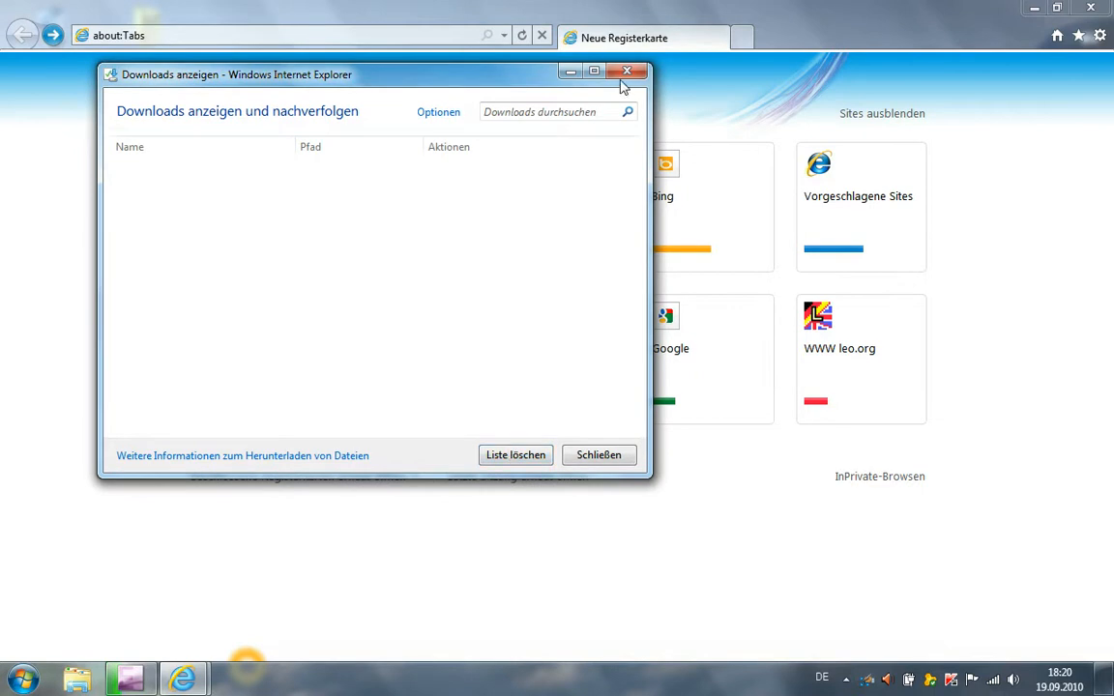
click(626, 72)
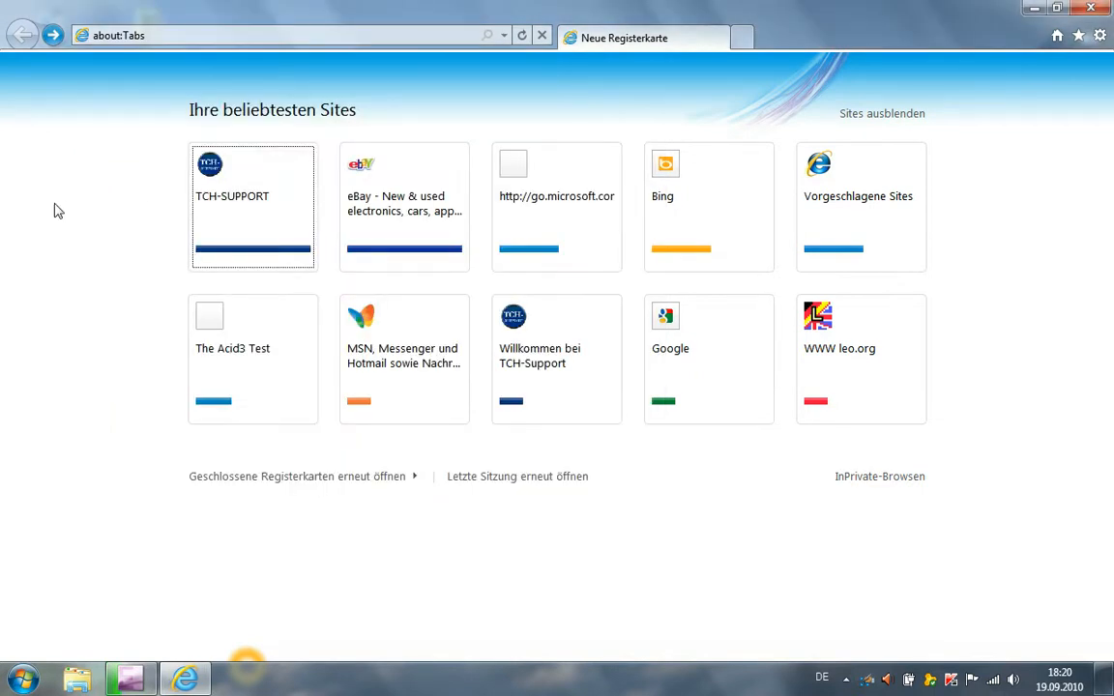
mouse_move(140, 301)
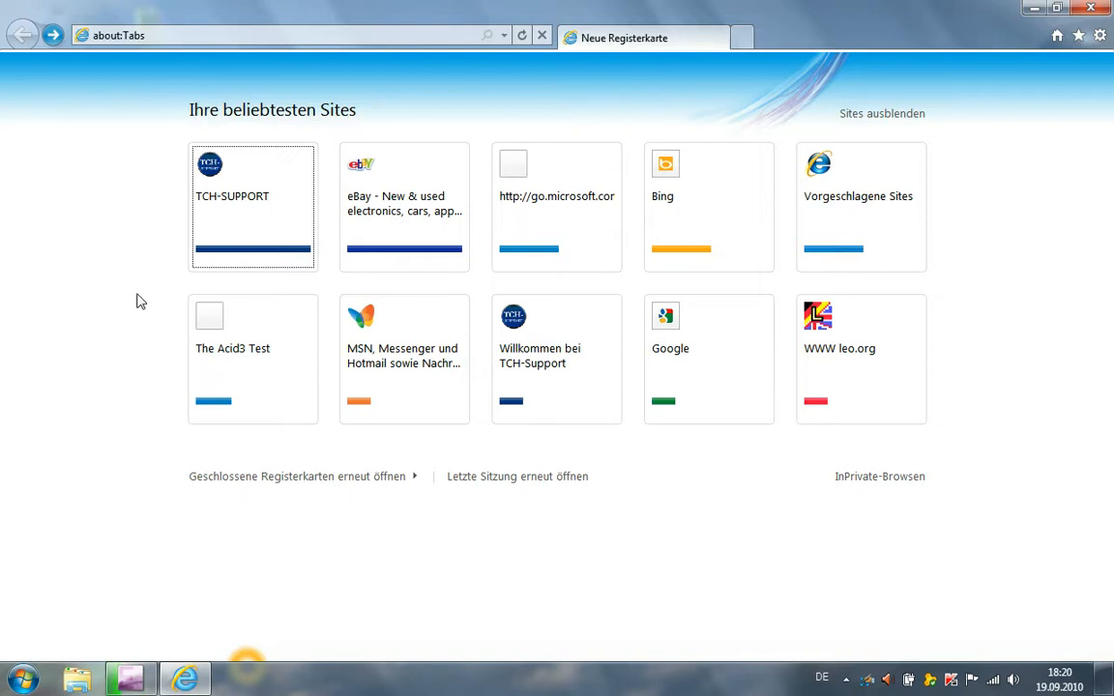
mouse_move(861, 357)
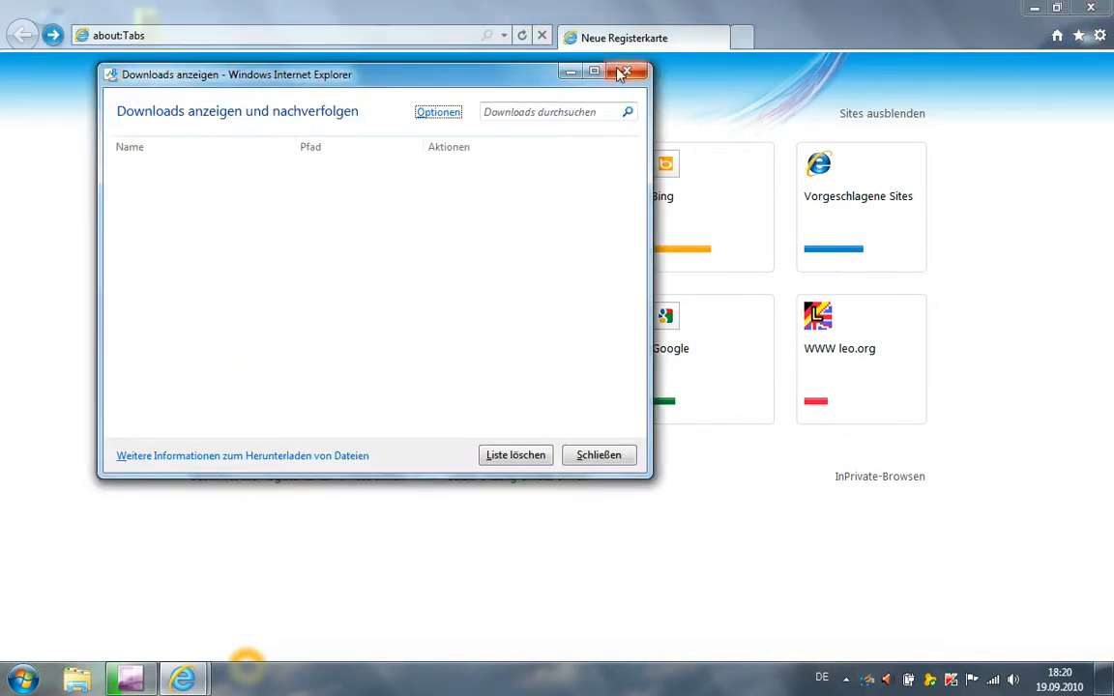
click(623, 72)
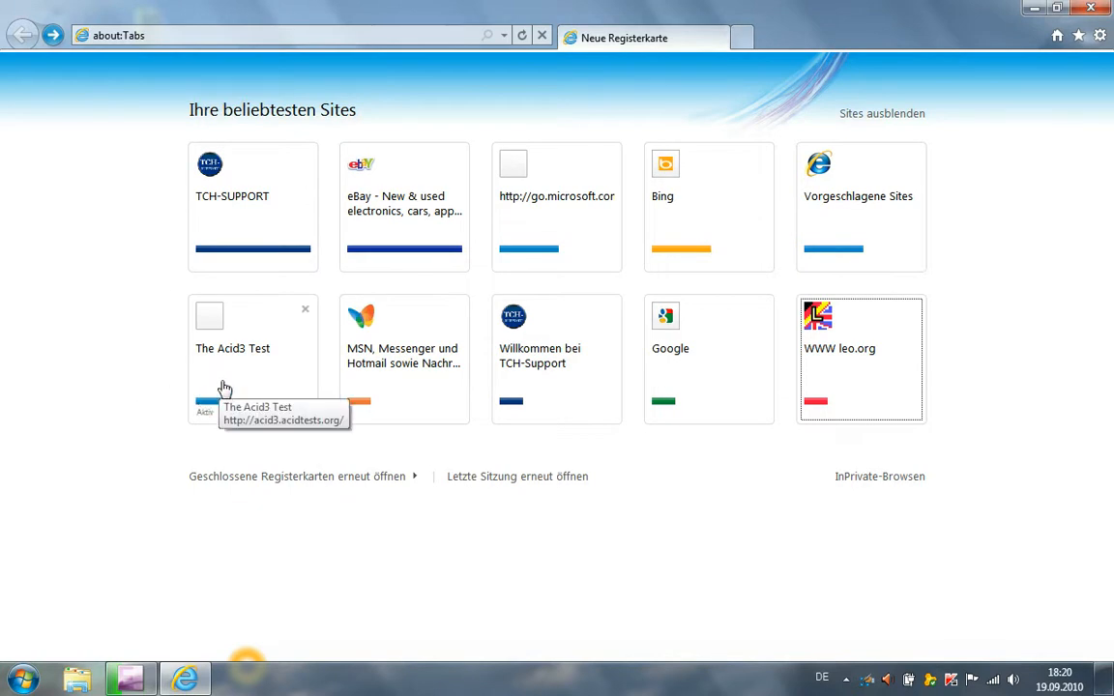
Run The Acid3 Test from the frequent-sites tile, reaching a 95/100 score
click(232, 348)
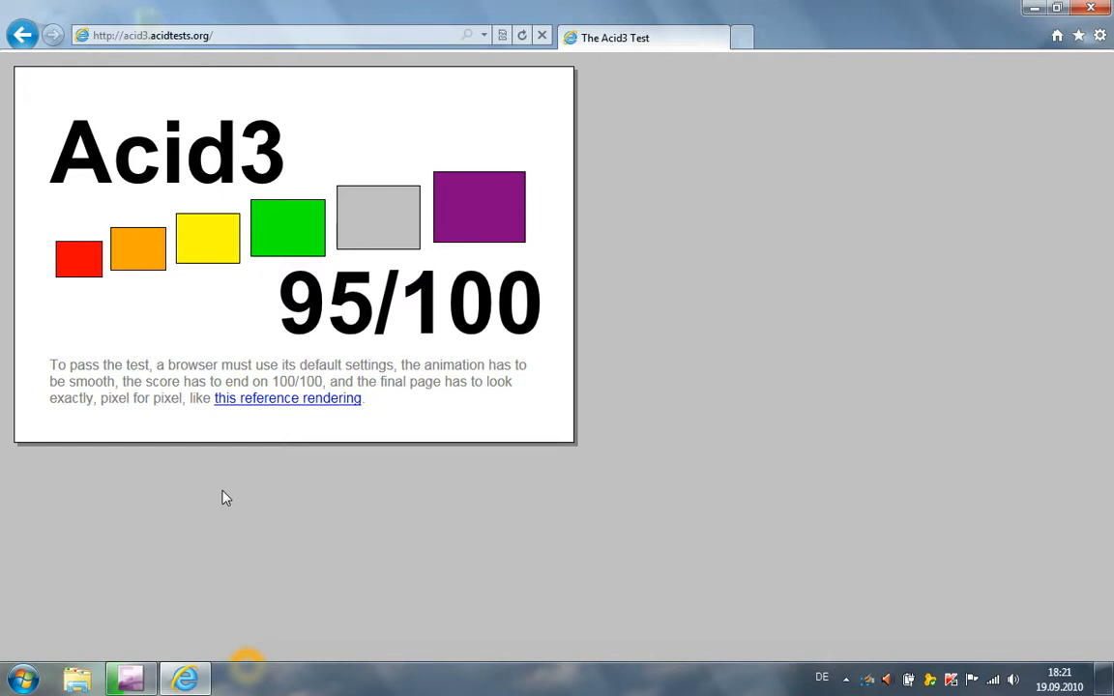
mouse_move(352, 7)
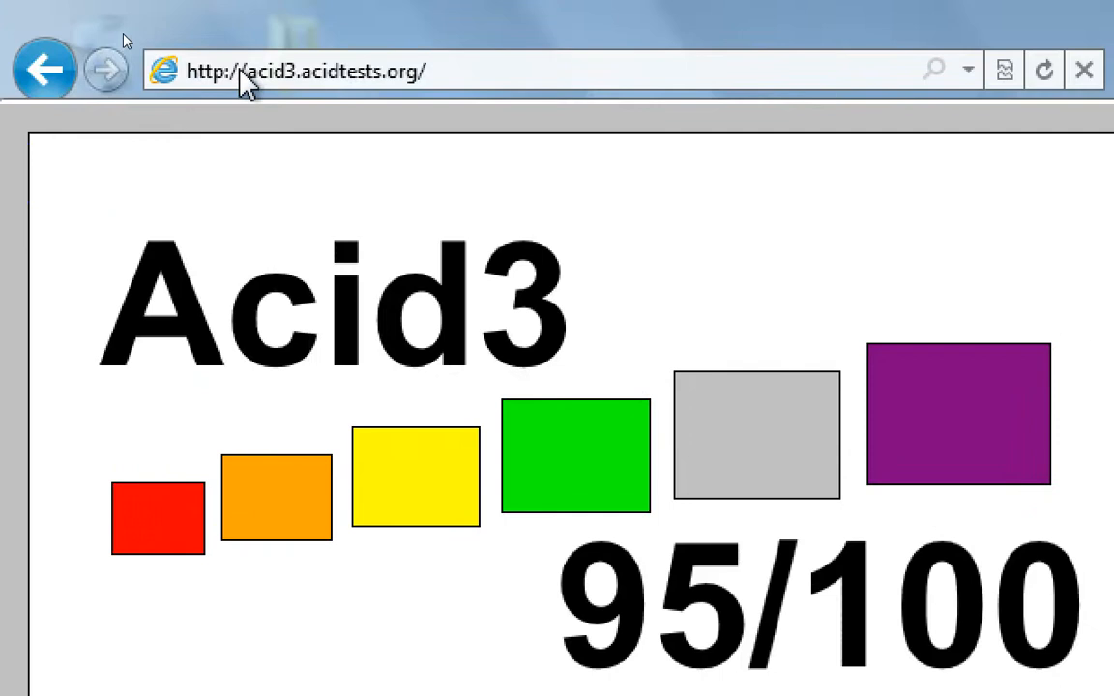
Enter 'internet ex' in the One Box to get history and Bing suggestions
click(328, 69)
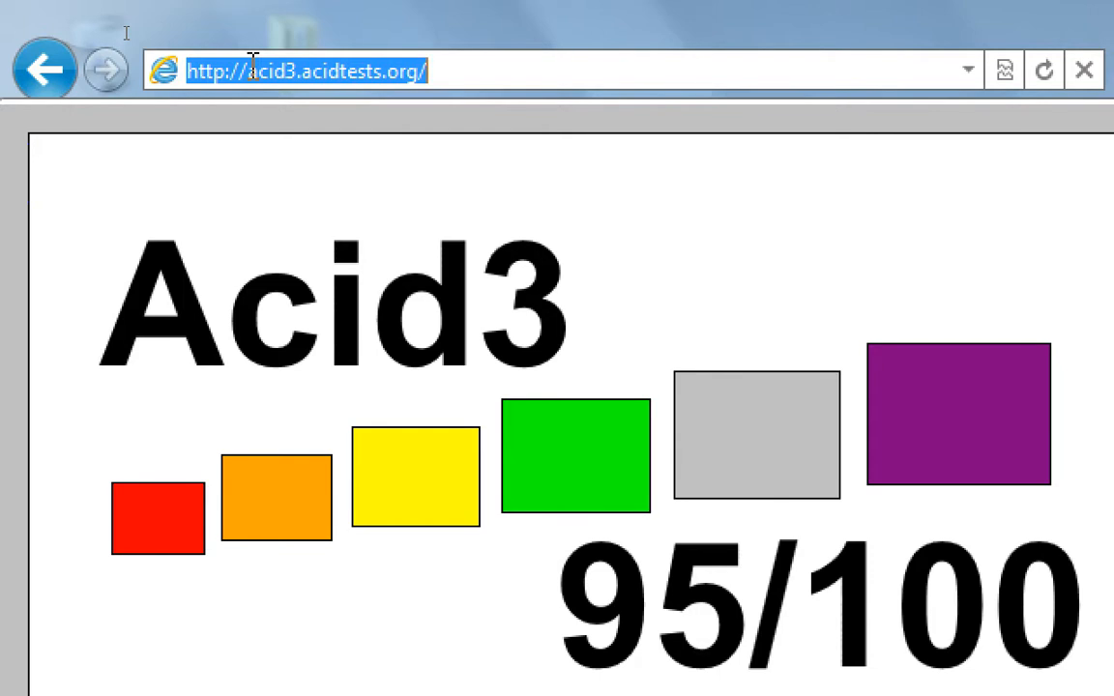
text(i)
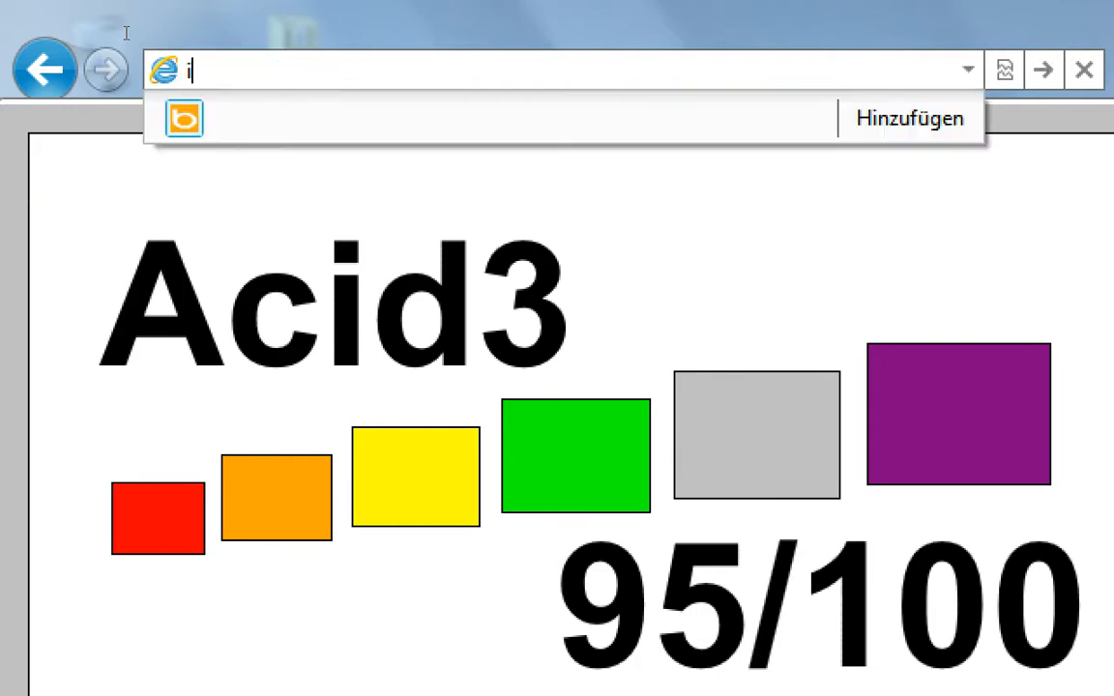
text(nternet explorer)
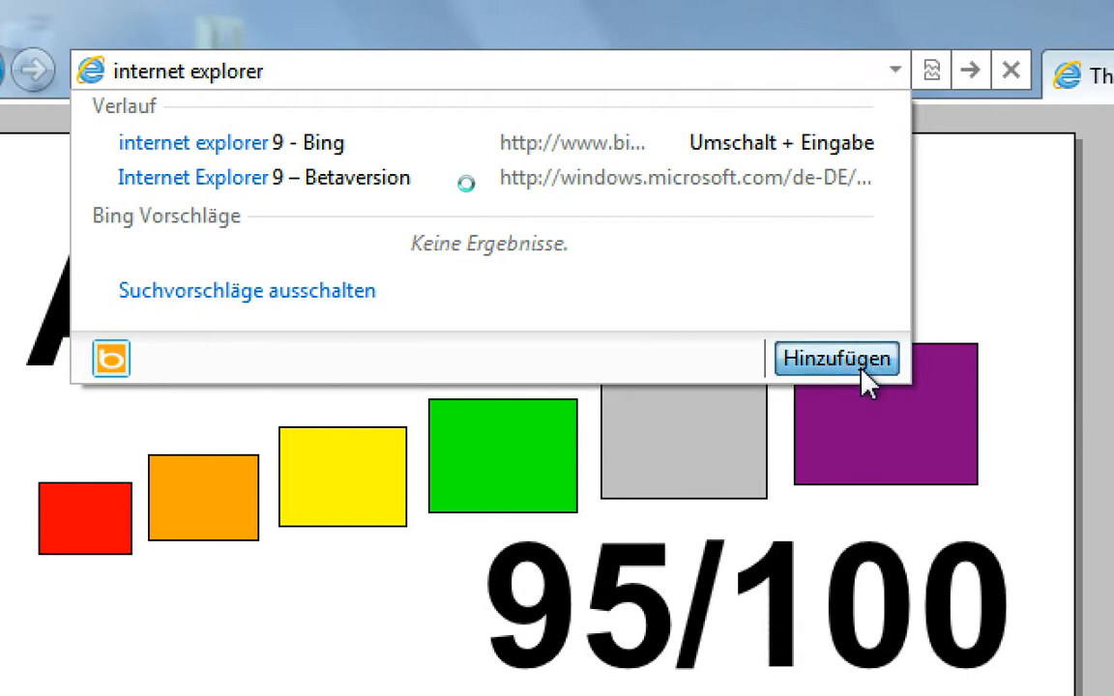
Browse the Add-on Gallery's search providers page listing Bing, Wikipedia, Google and others
click(836, 358)
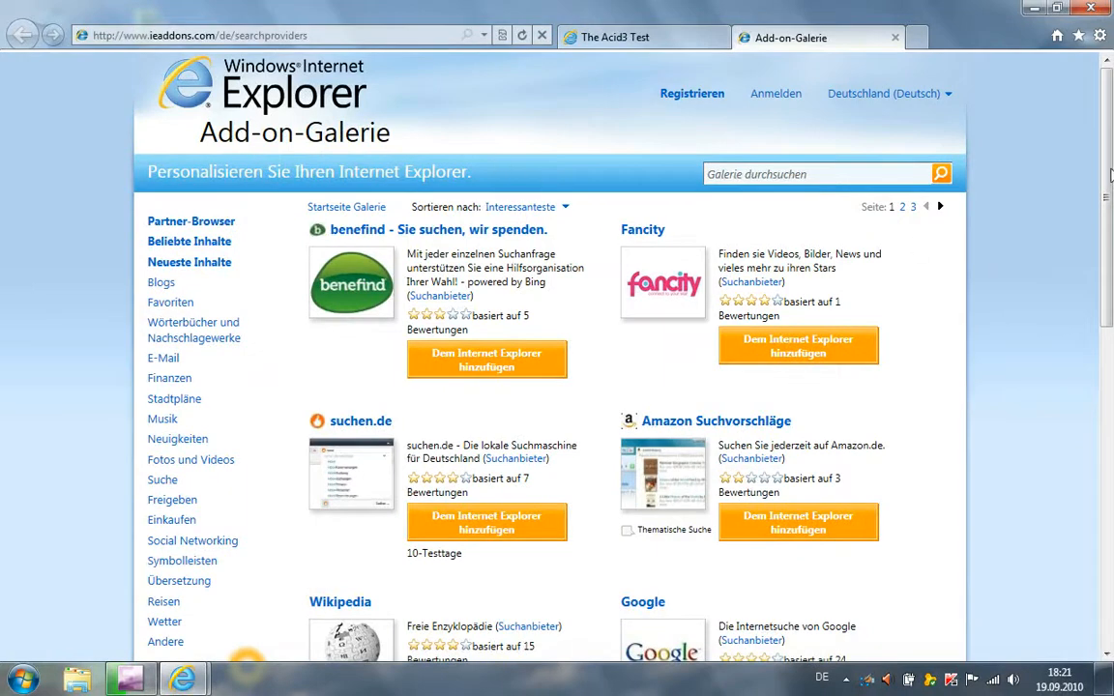
scroll(down, 3)
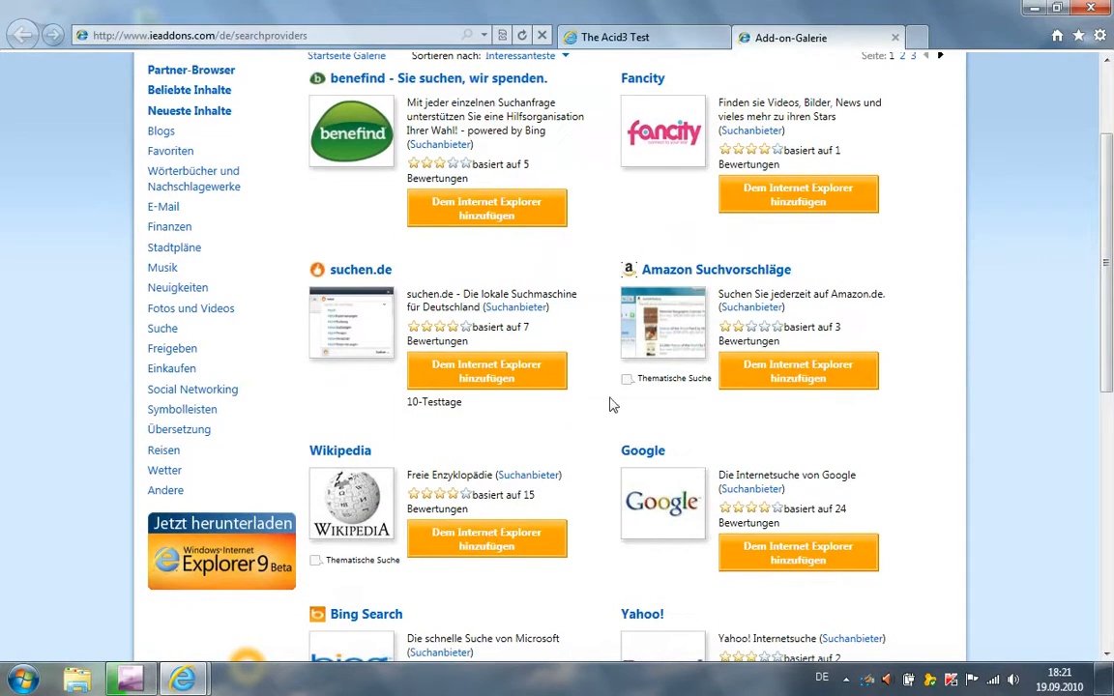
mouse_move(576, 356)
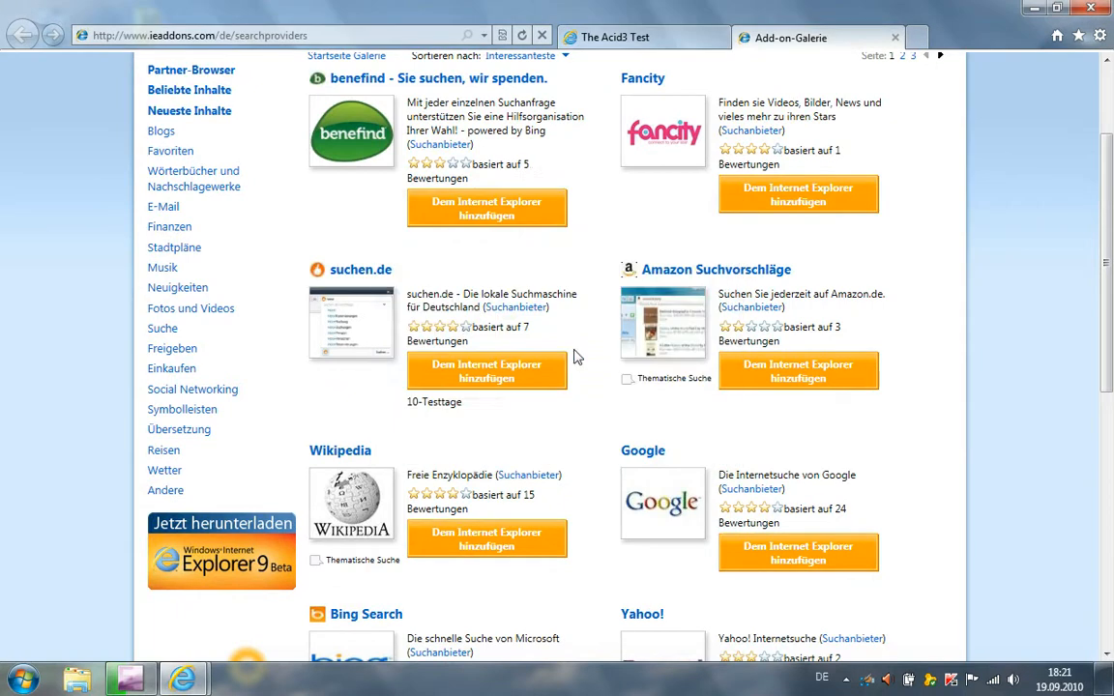
mouse_move(251, 223)
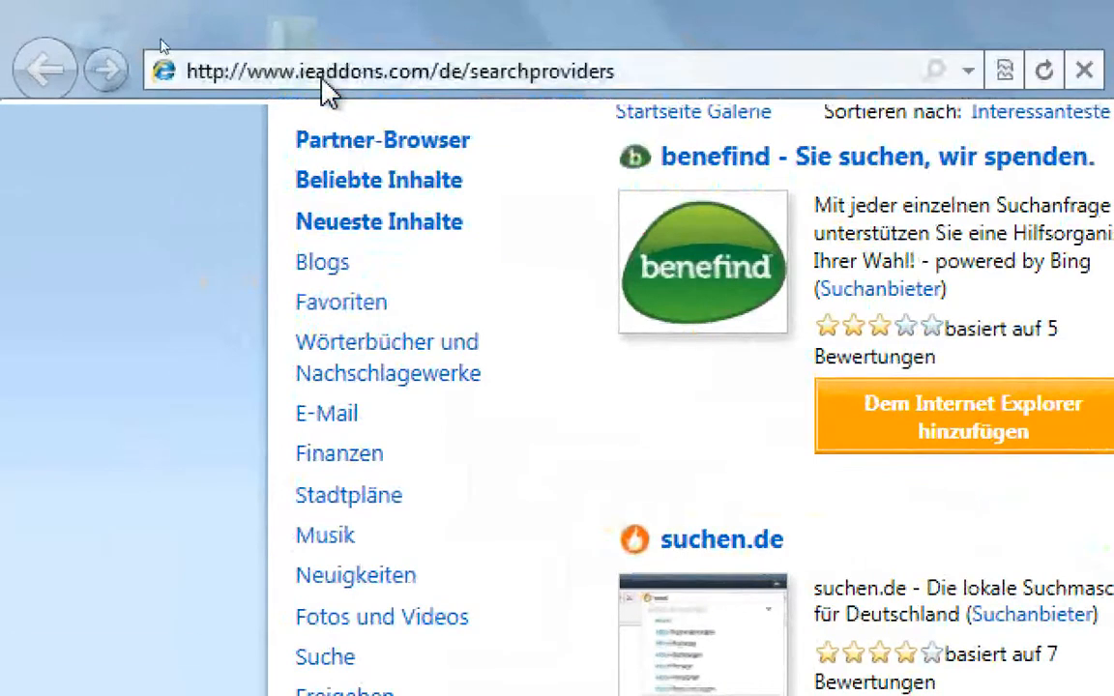
Search Bing for 'internet explorer' from the One Box
text(intren)
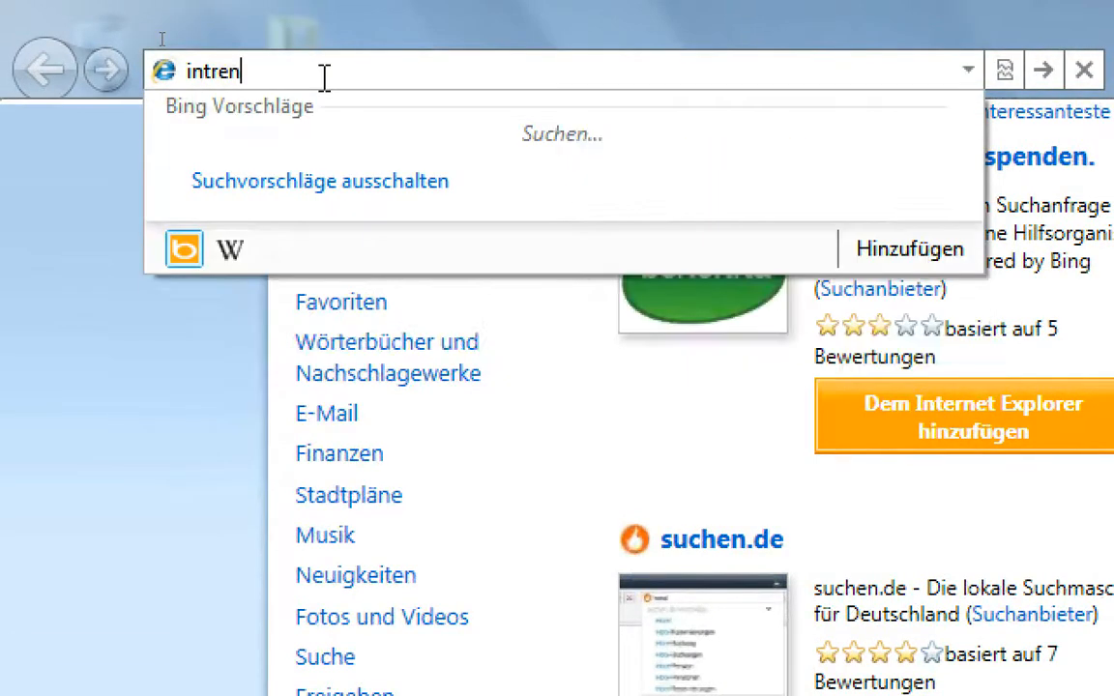
text(internet e)
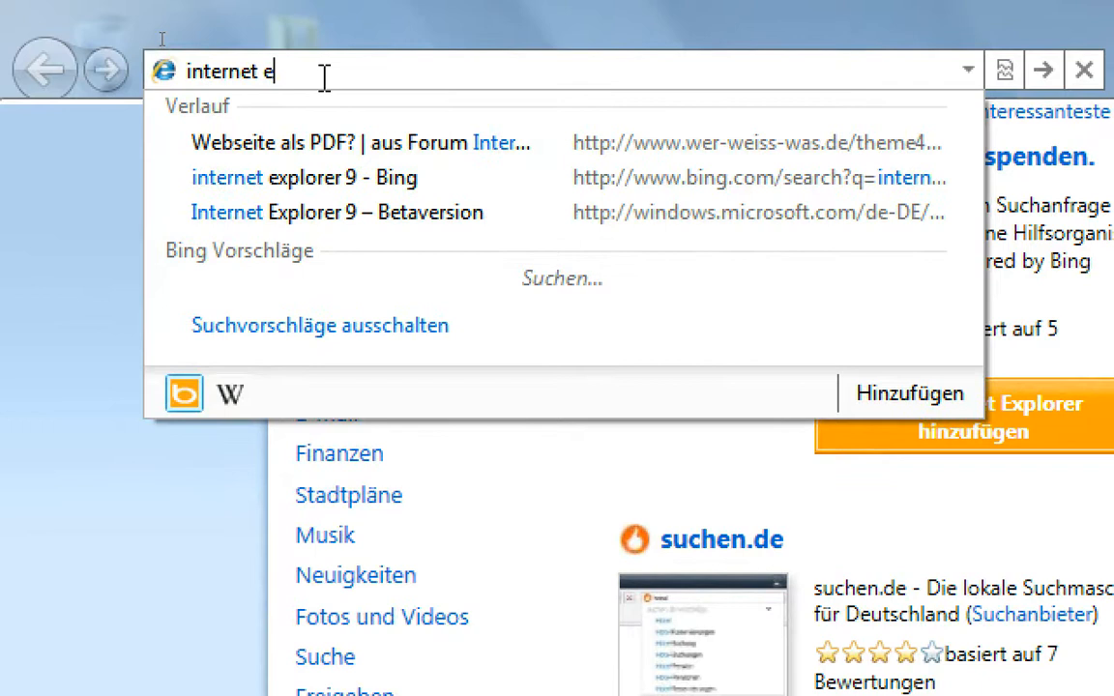
text(xplorer)
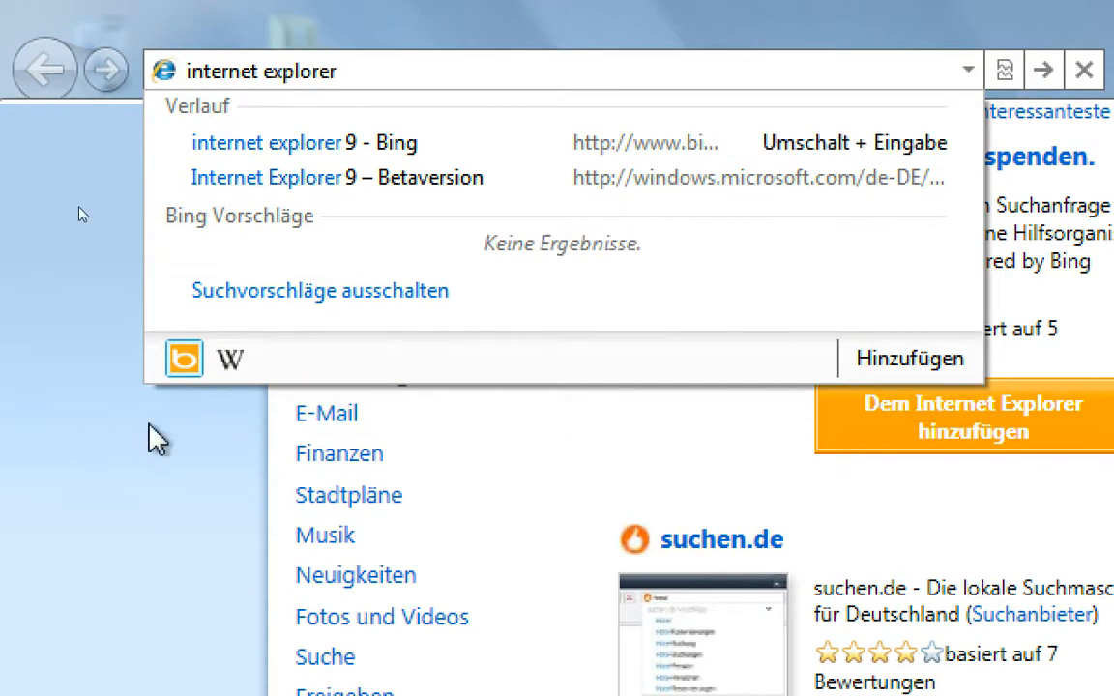
mouse_move(184, 358)
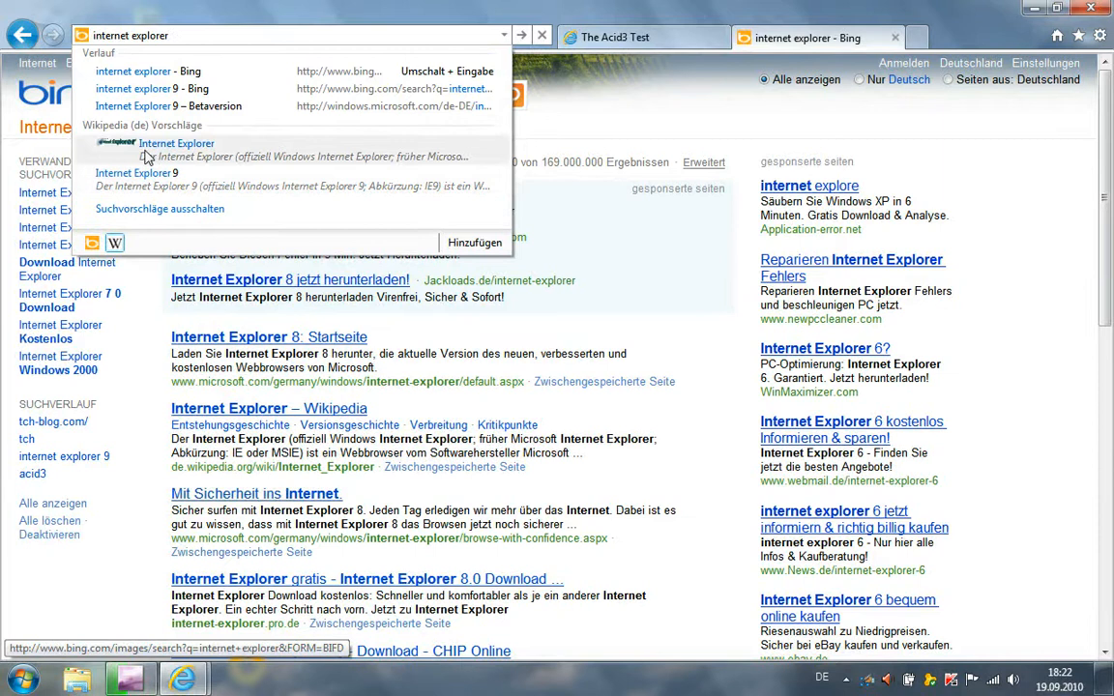
mouse_move(176, 158)
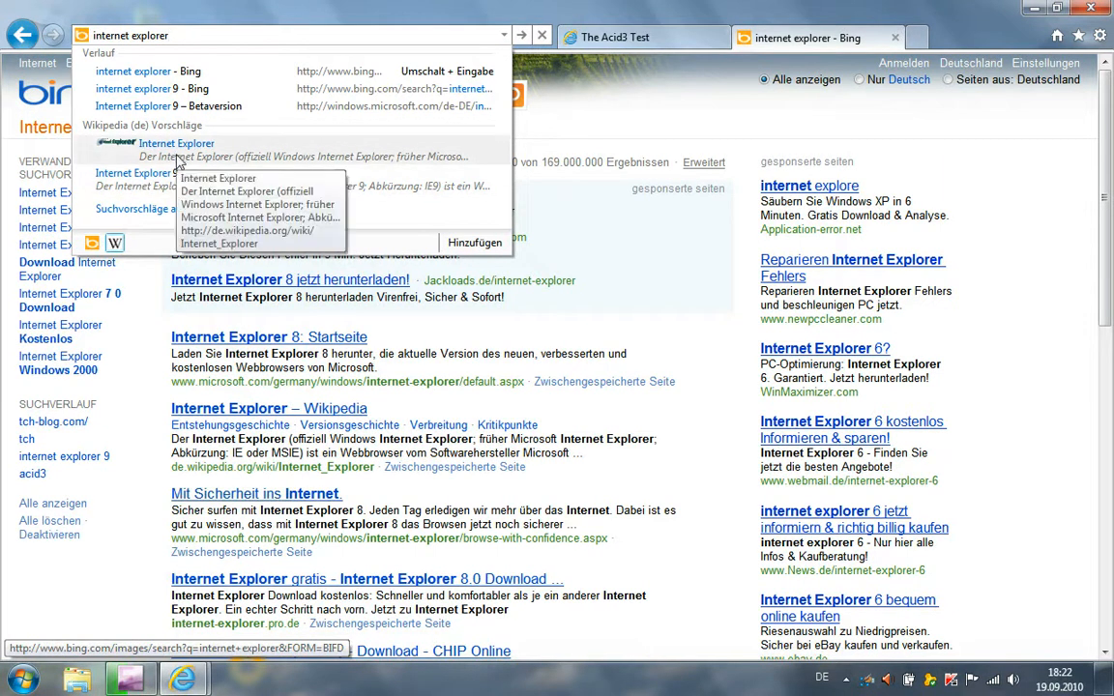
Follow the Wikipedia suggestion to the German Internet Explorer article in a new tab
click(176, 144)
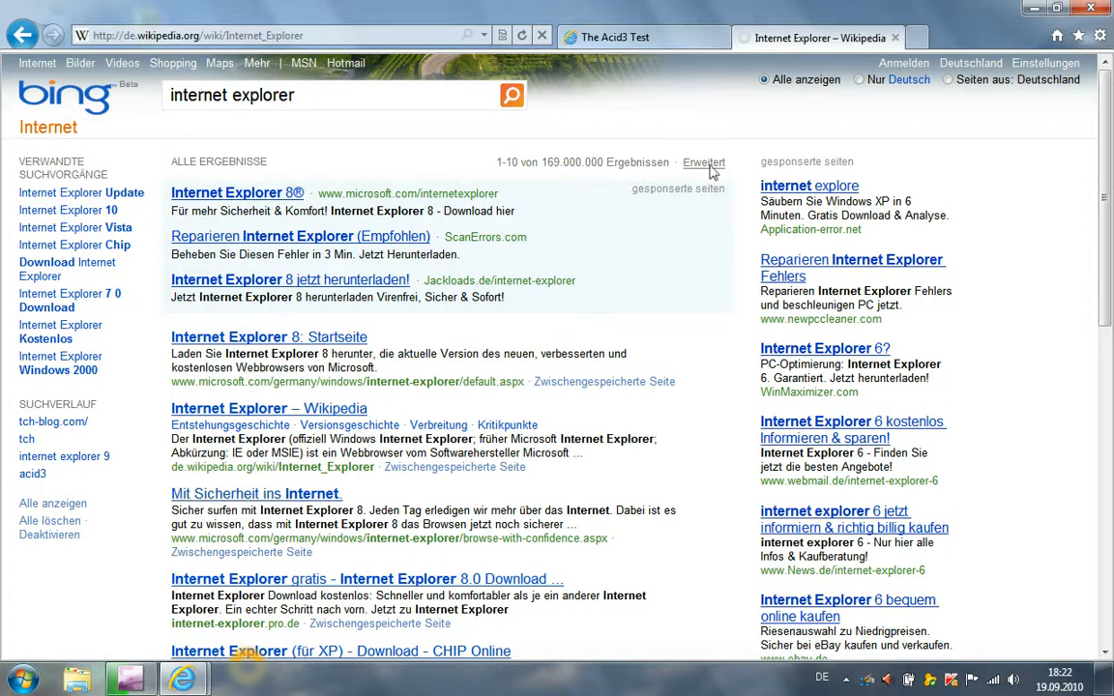
click(816, 37)
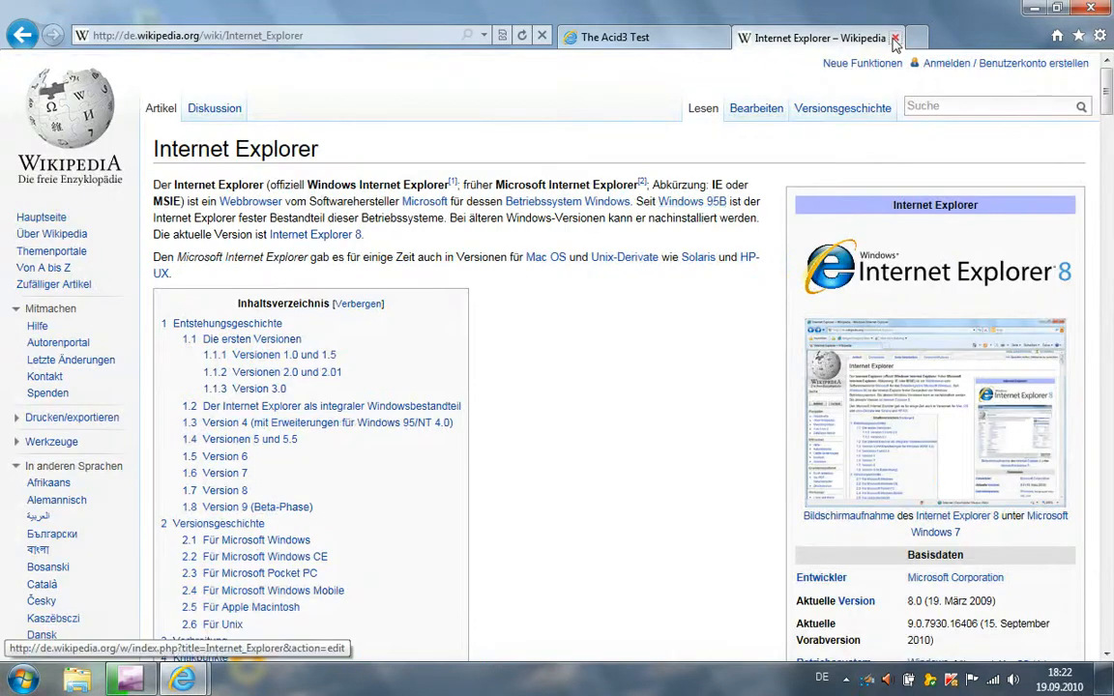
From a new tab, enter 'gim' in the One Box to reach the YouTube GIMP healing-tool video
click(894, 39)
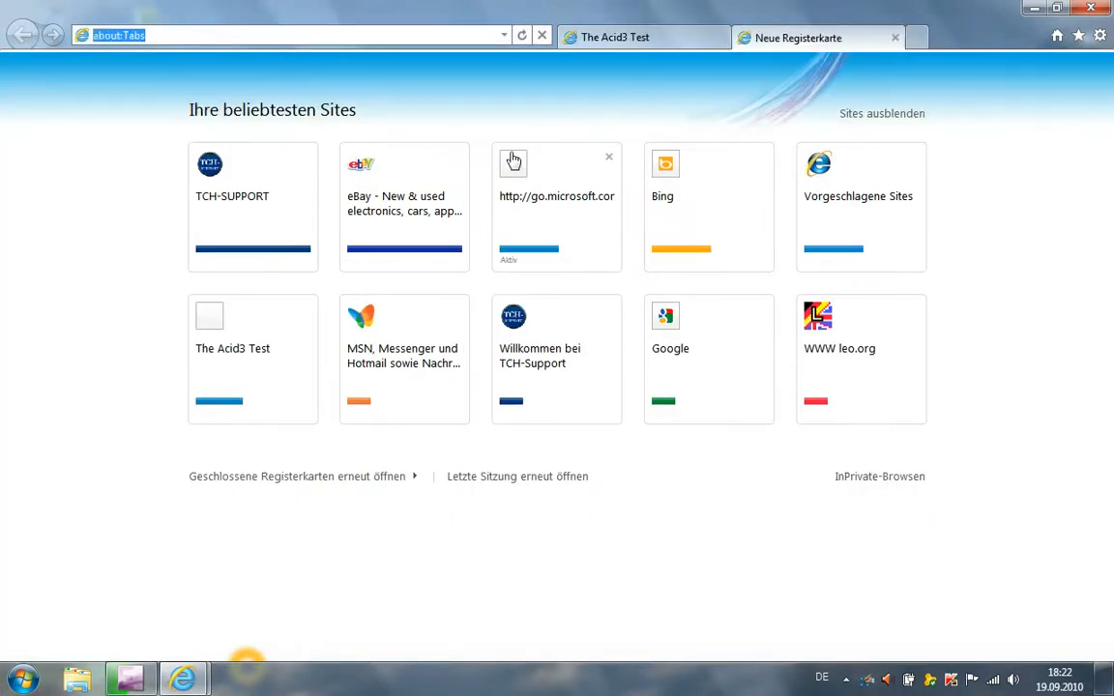
text(gim)
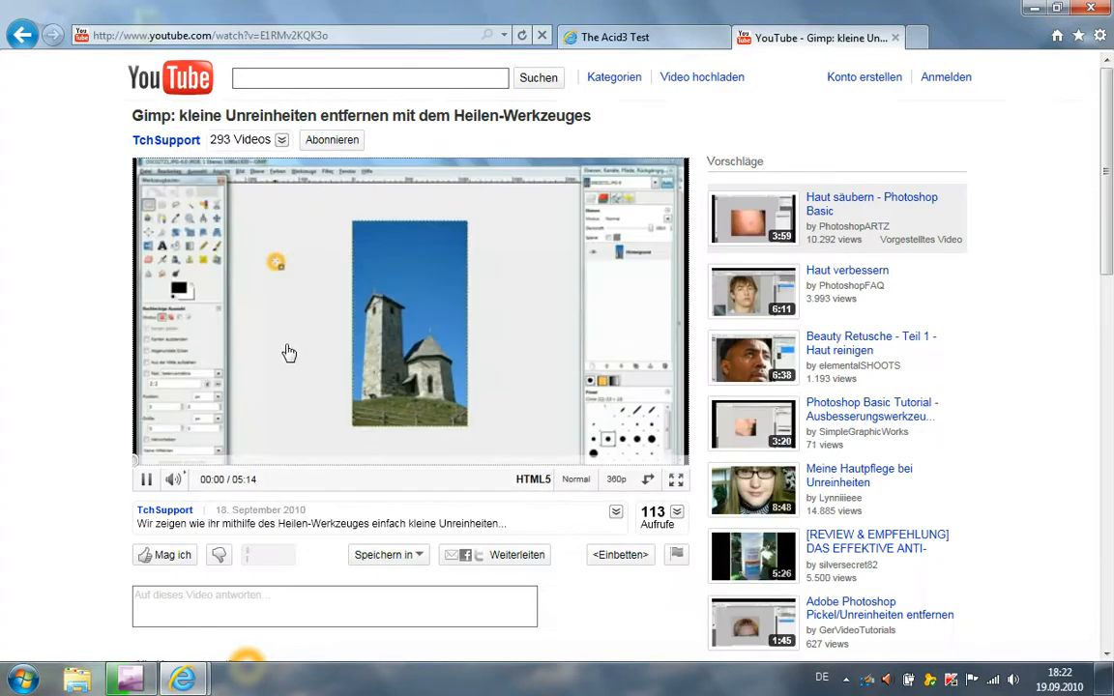
mouse_move(522, 383)
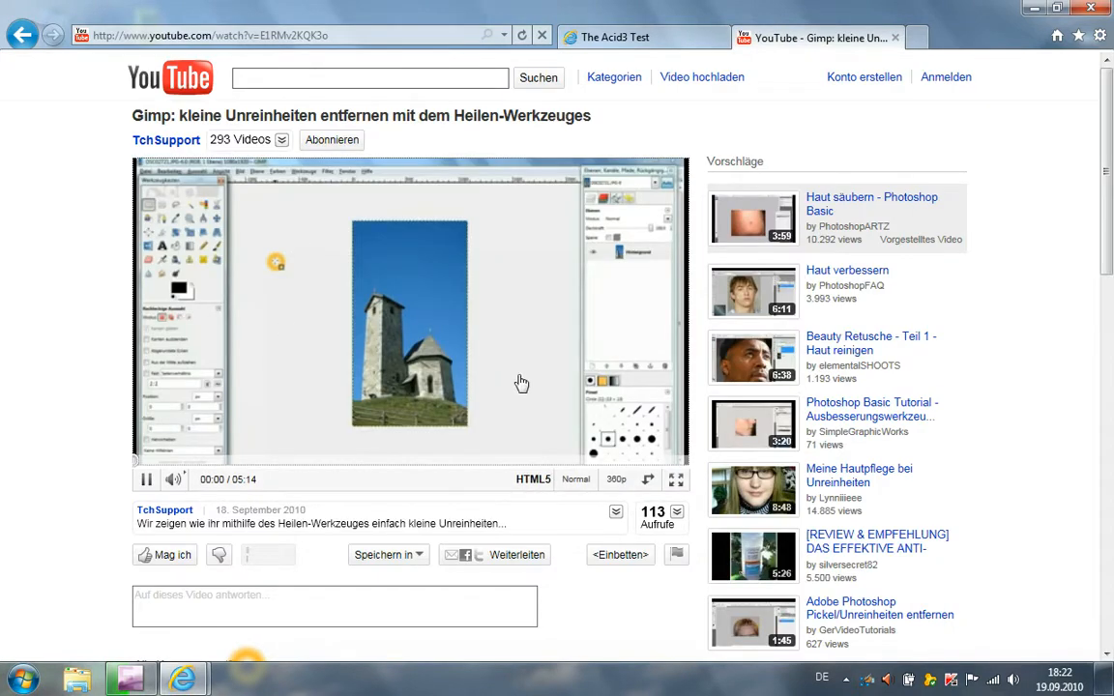
mouse_move(391, 452)
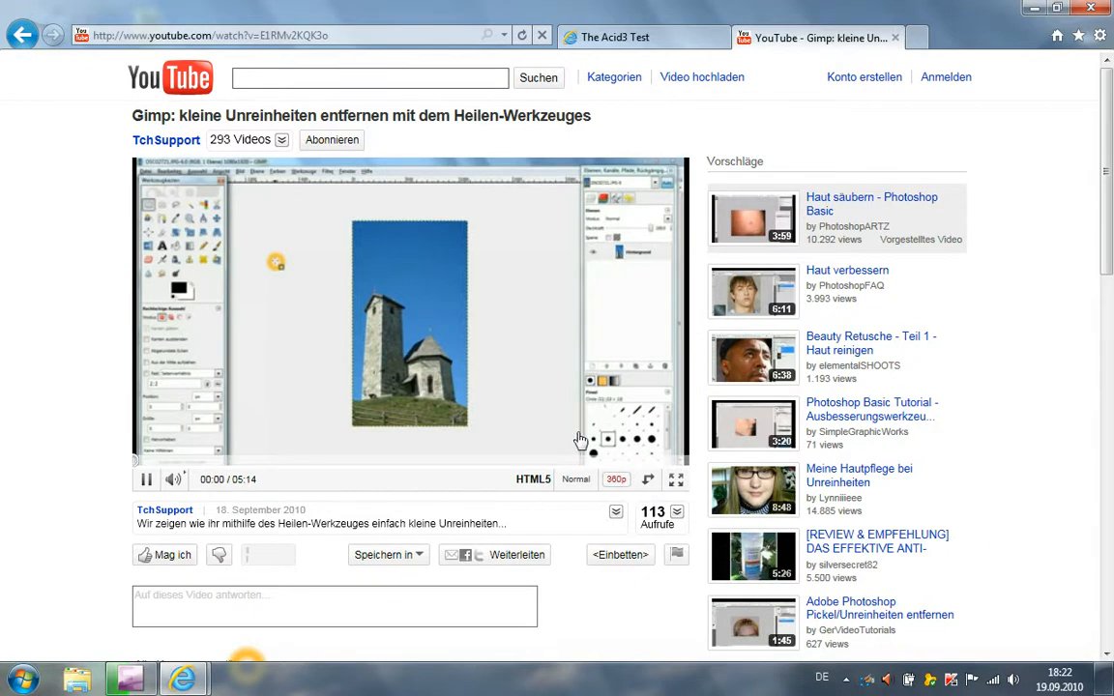
mouse_move(584, 221)
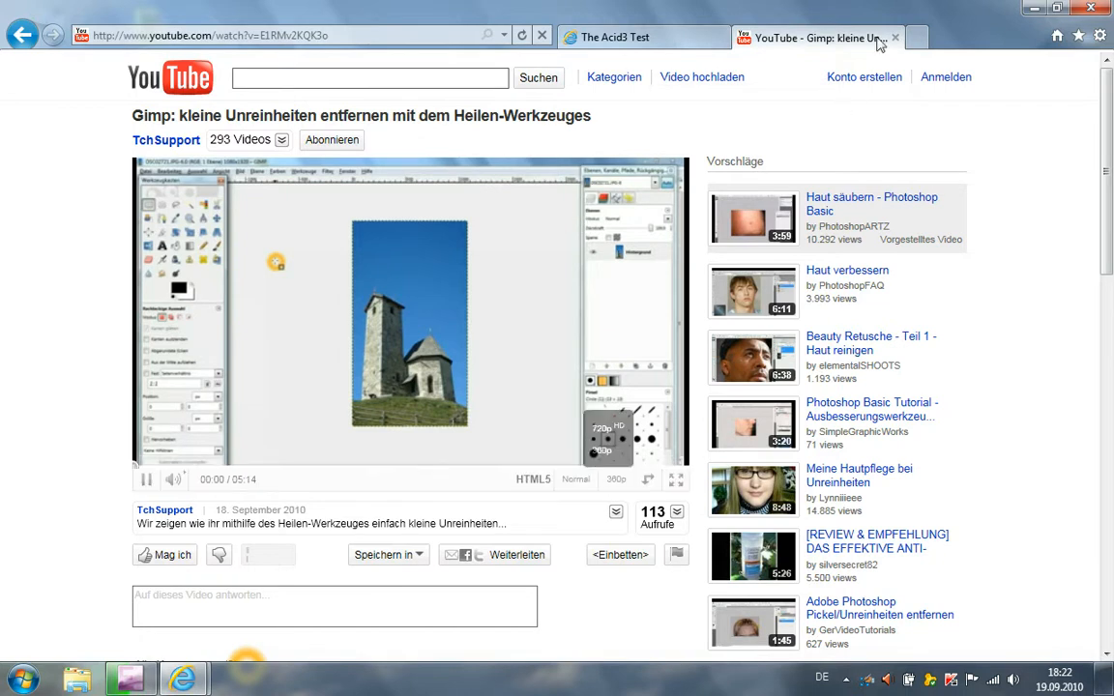
Close the YouTube video and Acid3 Test tabs, leaving only the new tab page
click(913, 36)
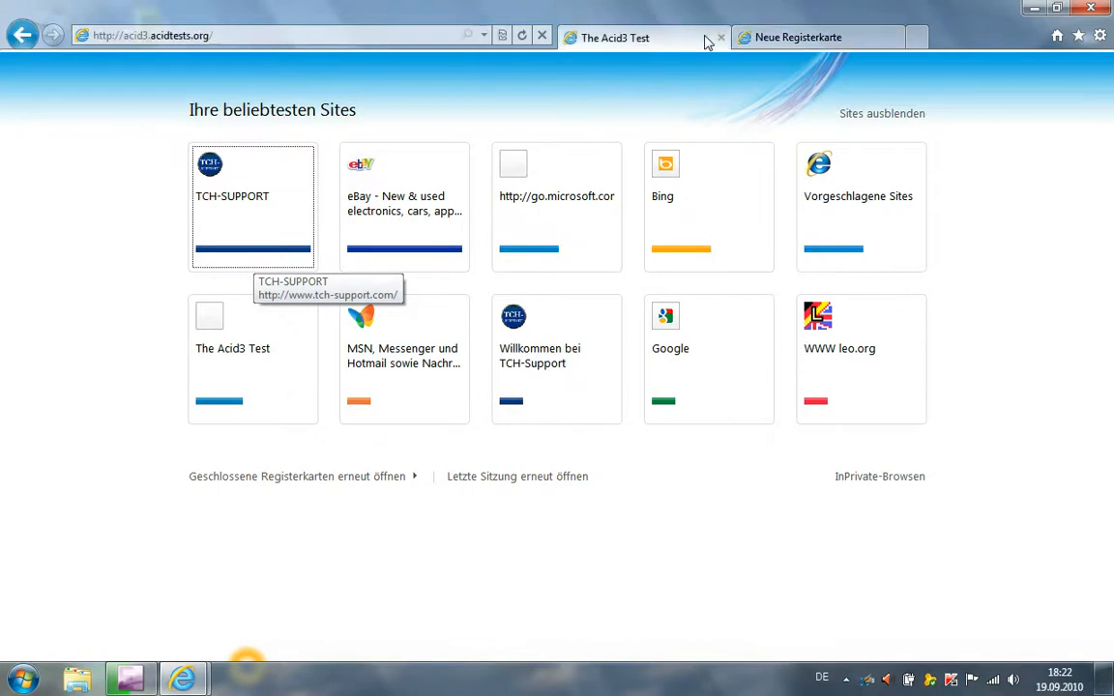
click(720, 39)
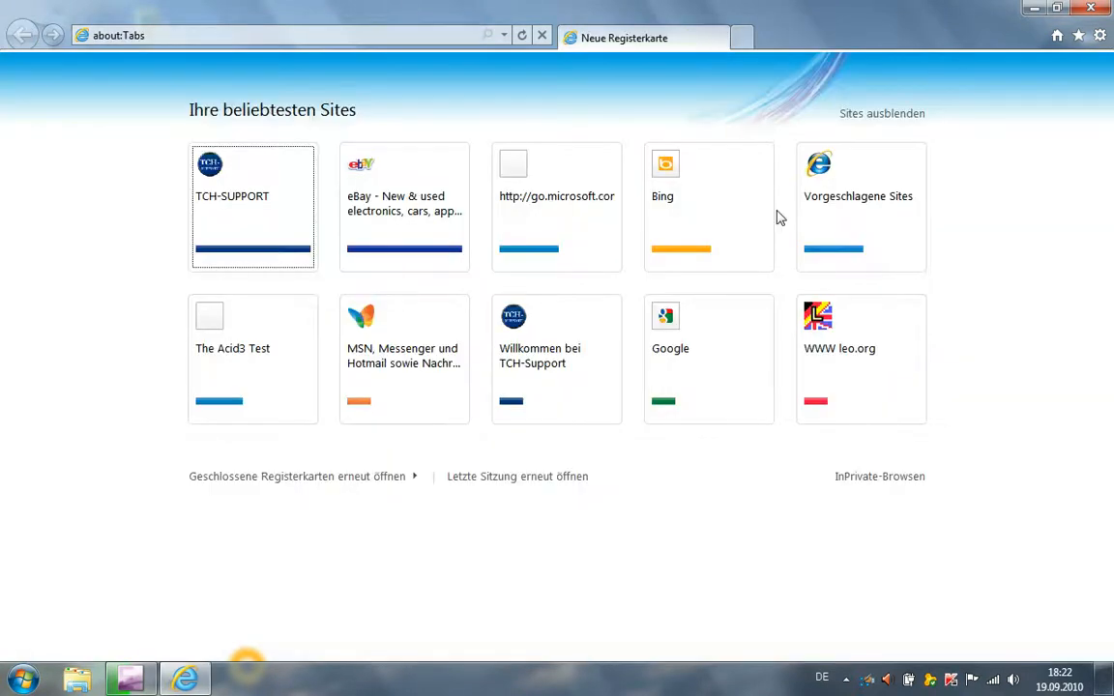